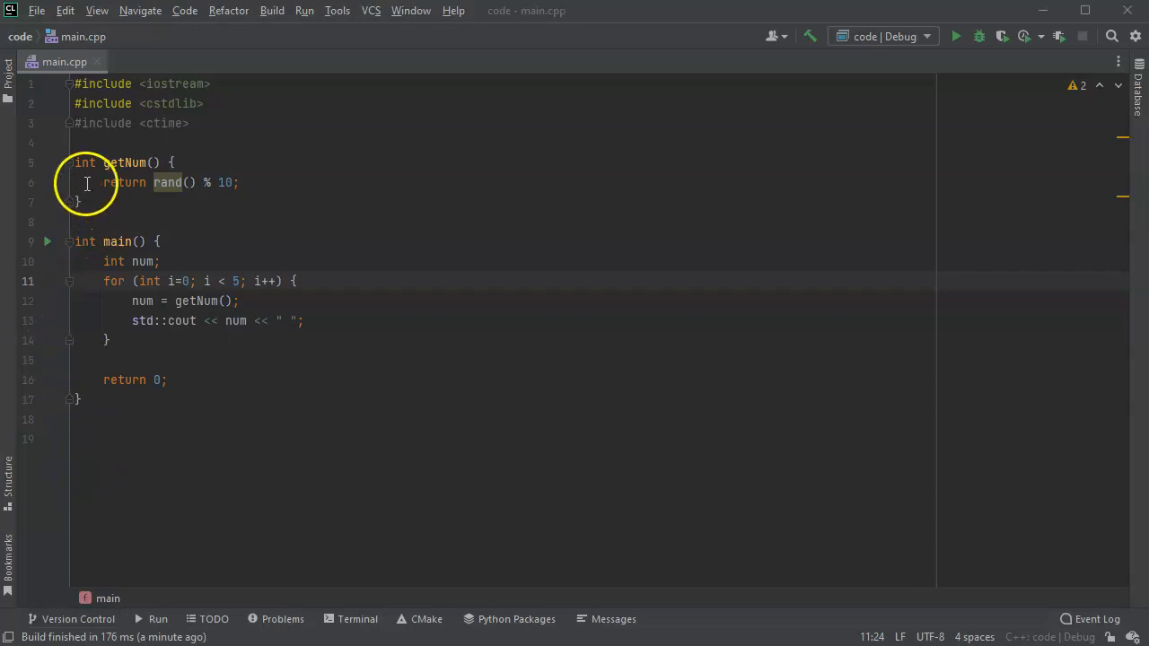
{"action": "mouse_move", "coordinate": [144, 186]}
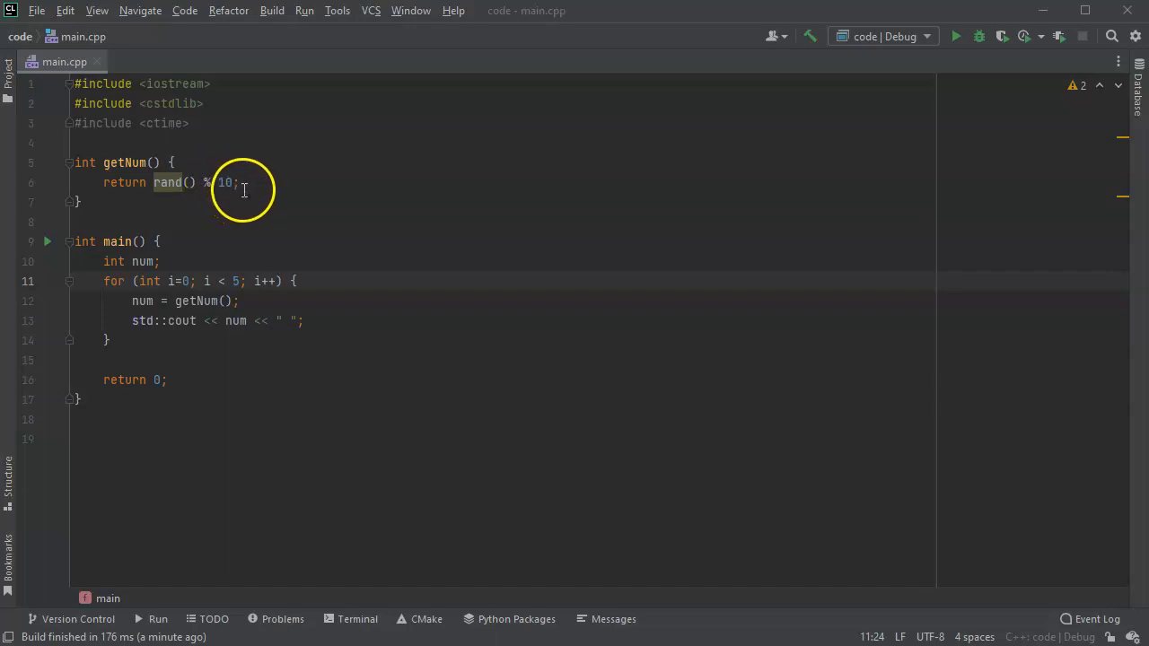
{"action": "mouse_move", "coordinate": [115, 286]}
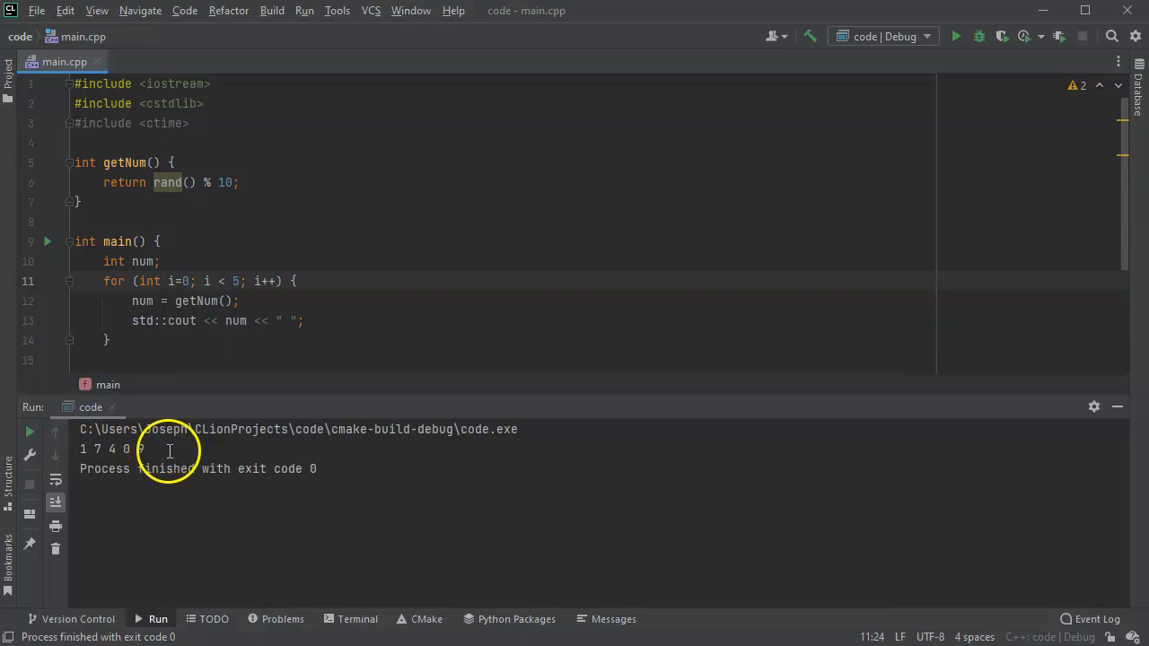
- Run the random-number program, which prints 1 7 4 0 9 and exits with code 0
{"action": "left_click", "coordinate": [305, 10]}
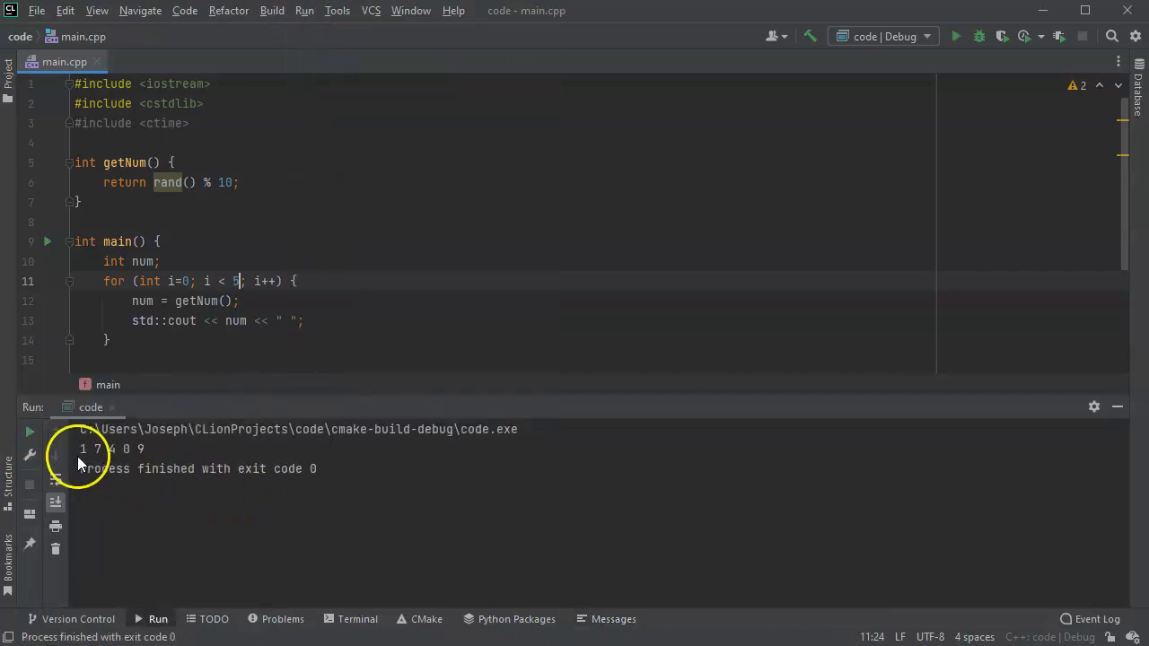
{"action": "left_click", "coordinate": [304, 10]}
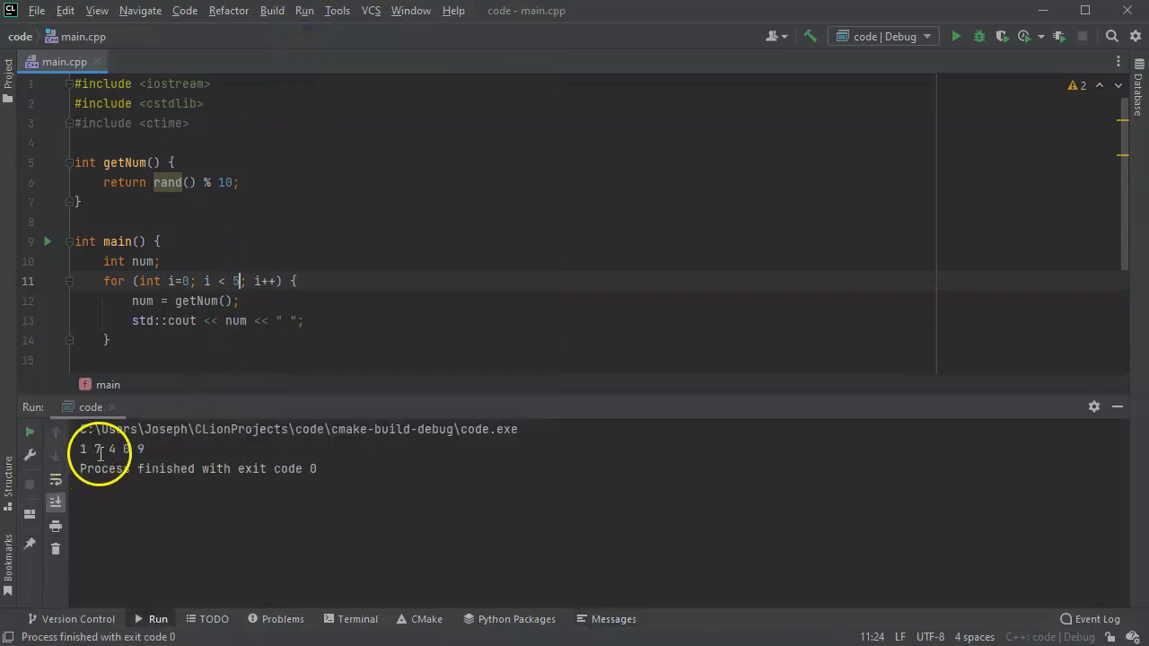
{"action": "mouse_move", "coordinate": [398, 298]}
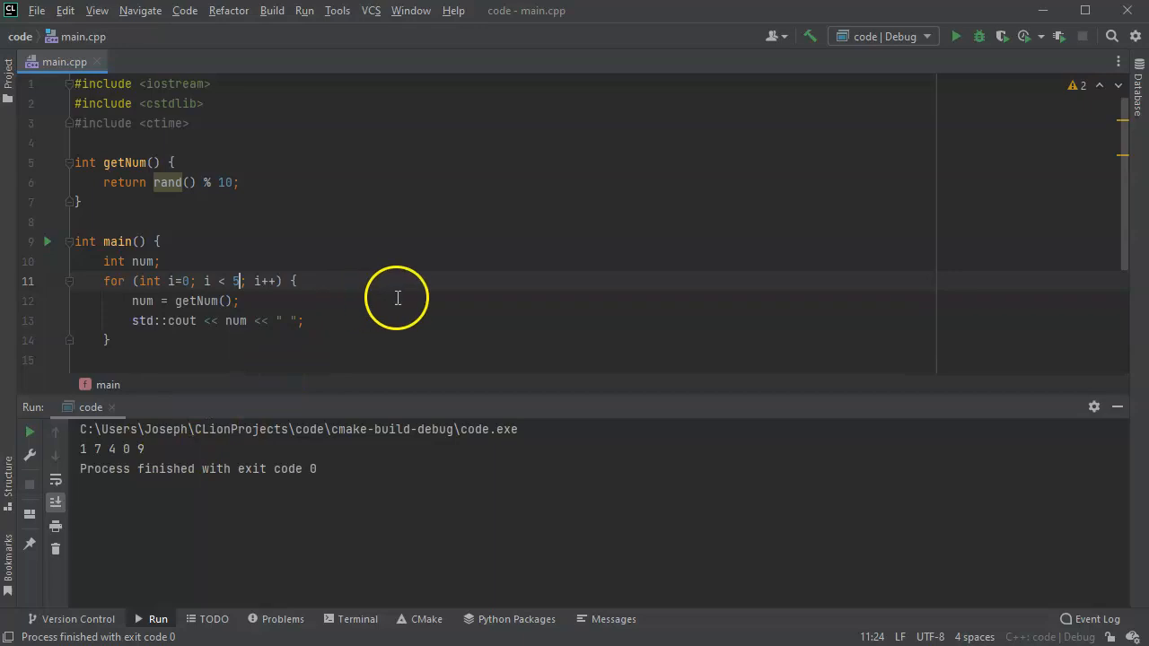
{"action": "mouse_move", "coordinate": [1118, 406]}
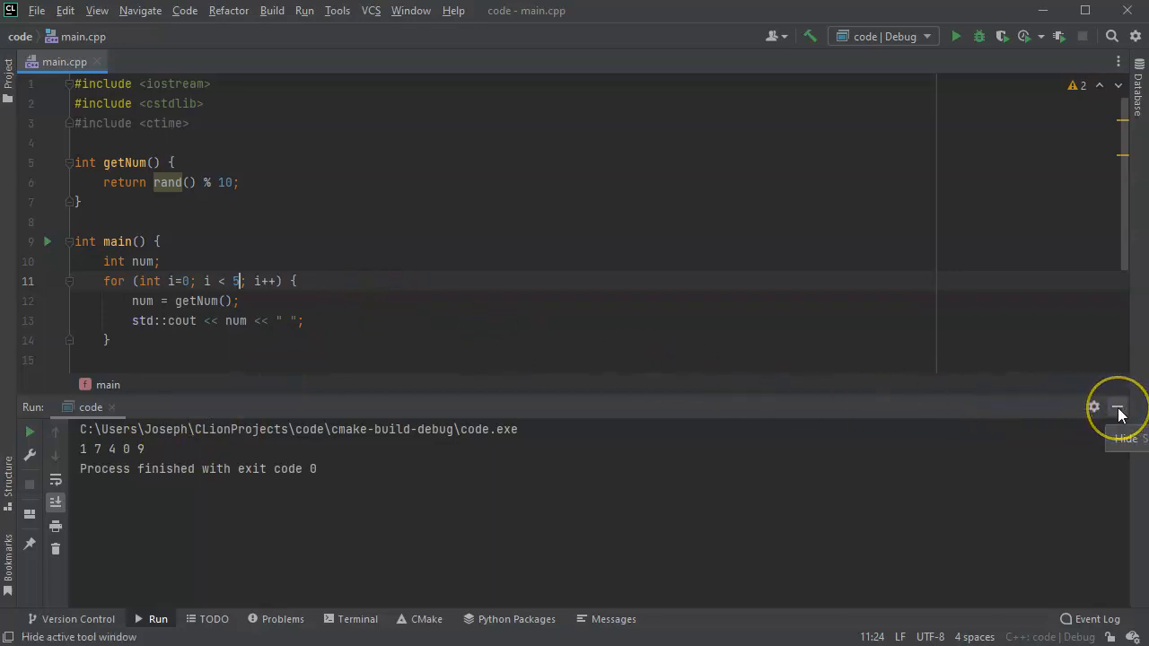
- Hide the run output and add a '// Seed location 1' comment inside getNum
{"action": "left_click", "coordinate": [1118, 407]}
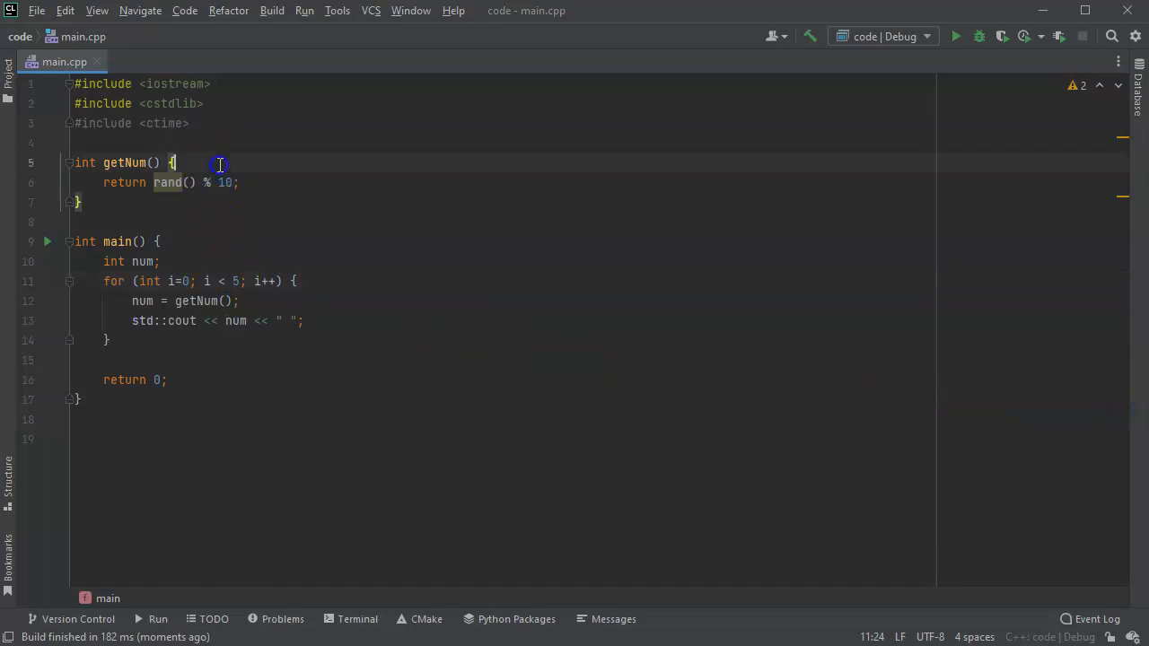
{"action": "left_click", "coordinate": [219, 163]}
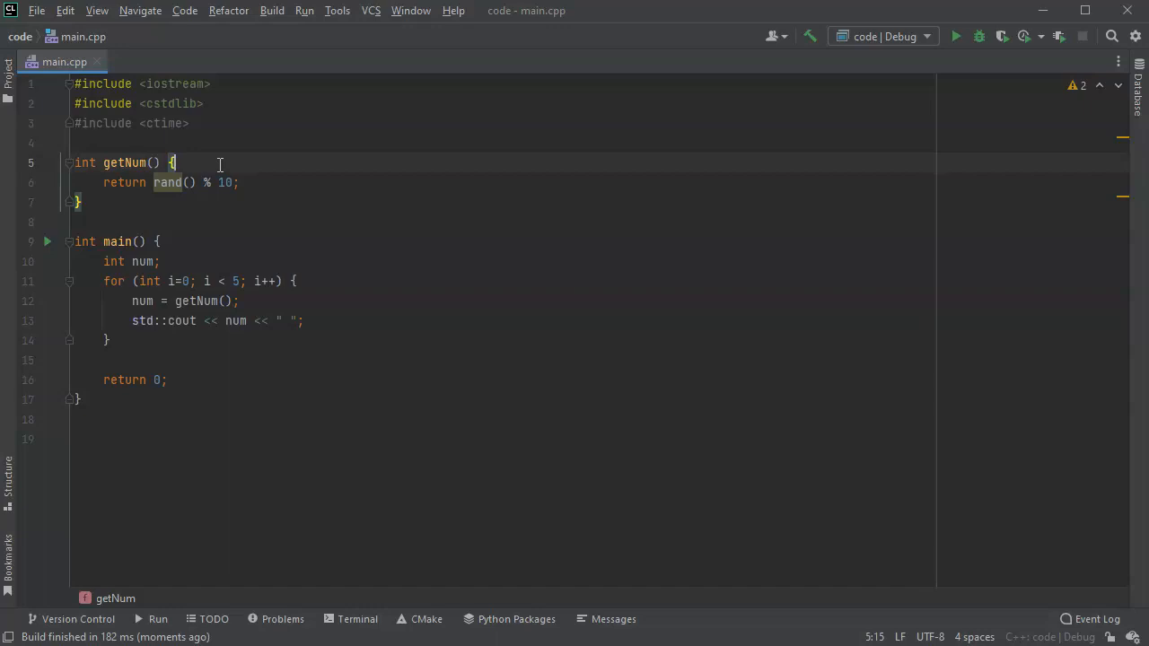
{"action": "left_click", "coordinate": [173, 281]}
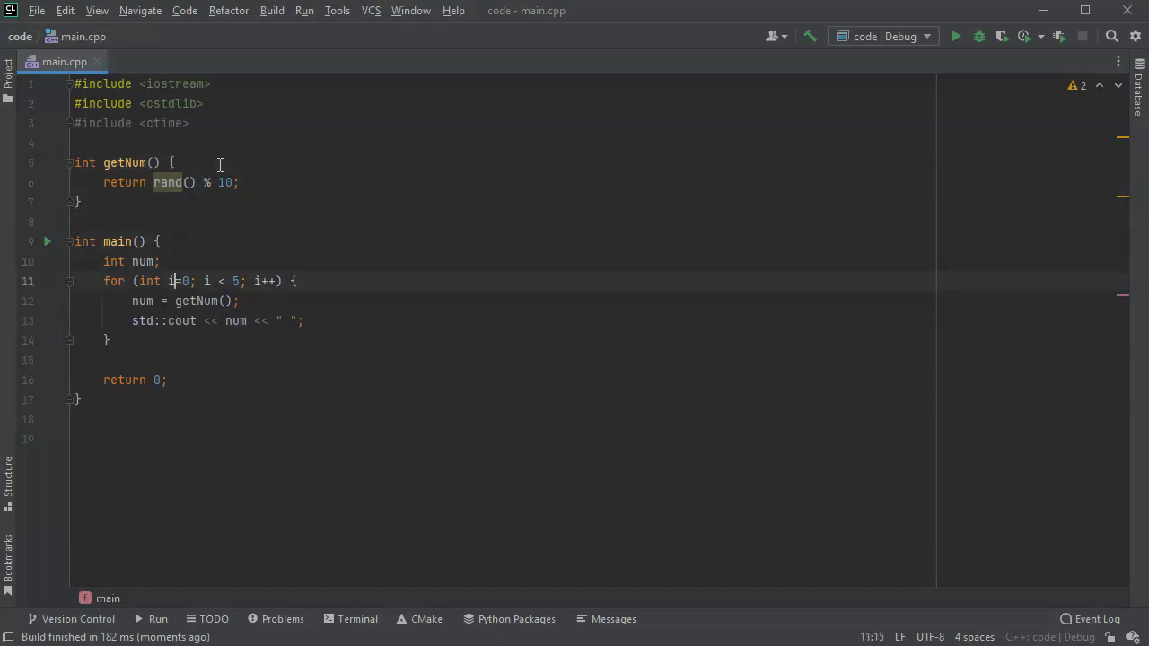
{"action": "left_click", "coordinate": [173, 163]}
{"action": "type", "text": "//"}
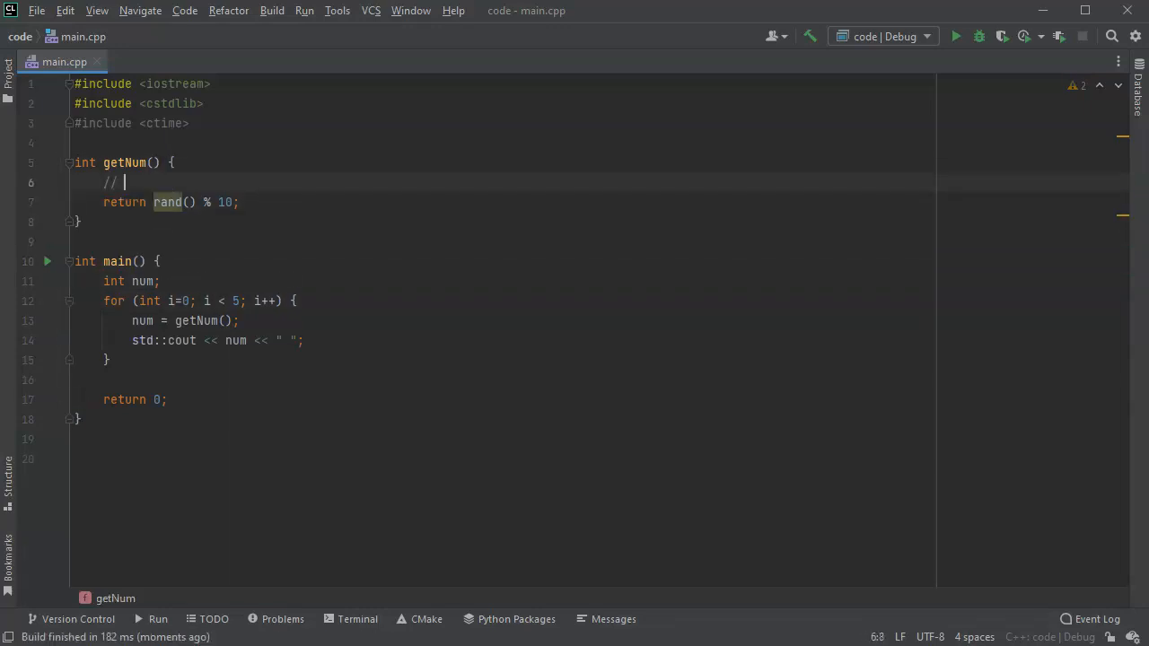
{"action": "type", "text": "Seed"}
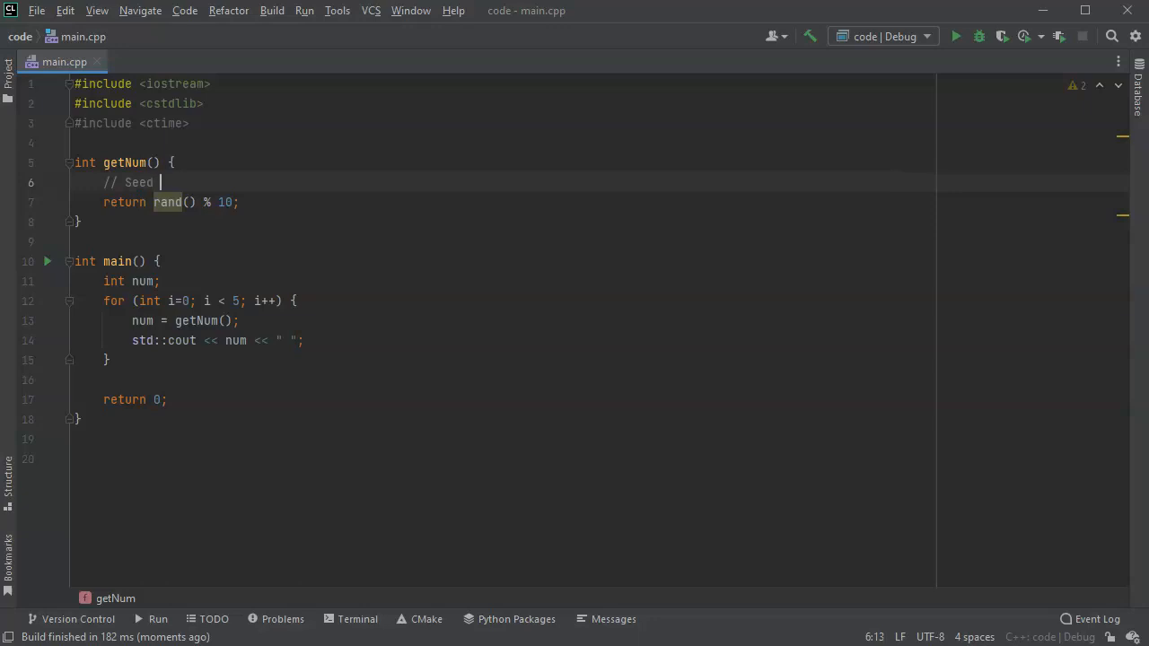
{"action": "type", "text": "location 1"}
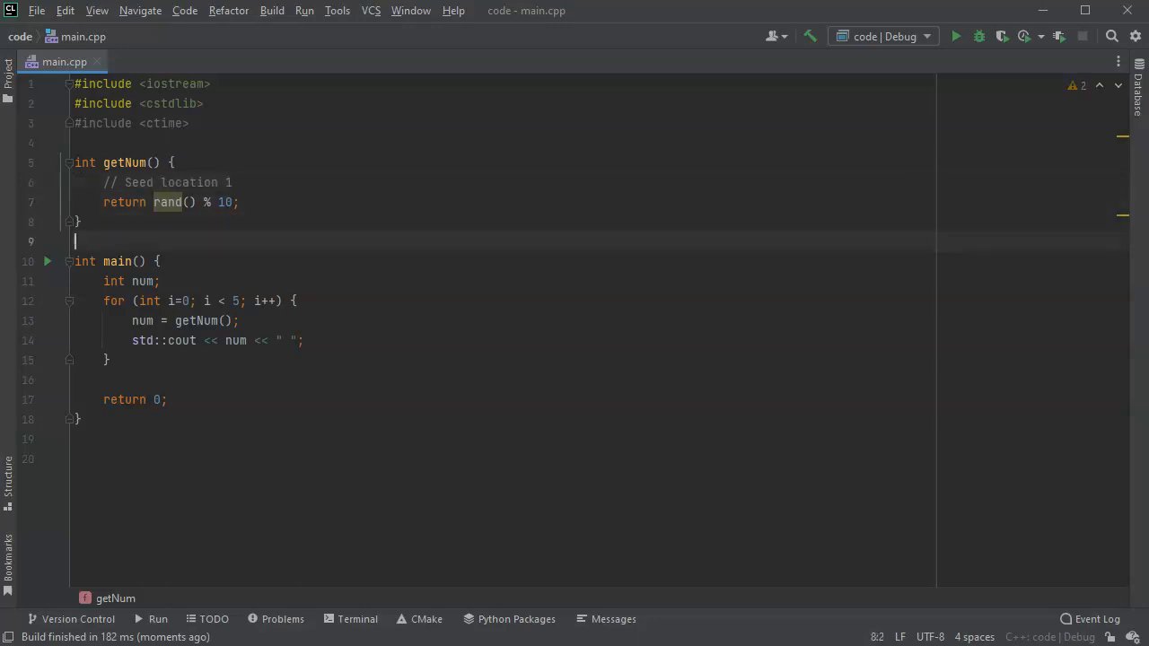
- Add '// Seed location 2' inside the for loop and '// Seed location 3' after int num;
{"action": "left_click", "coordinate": [160, 281]}
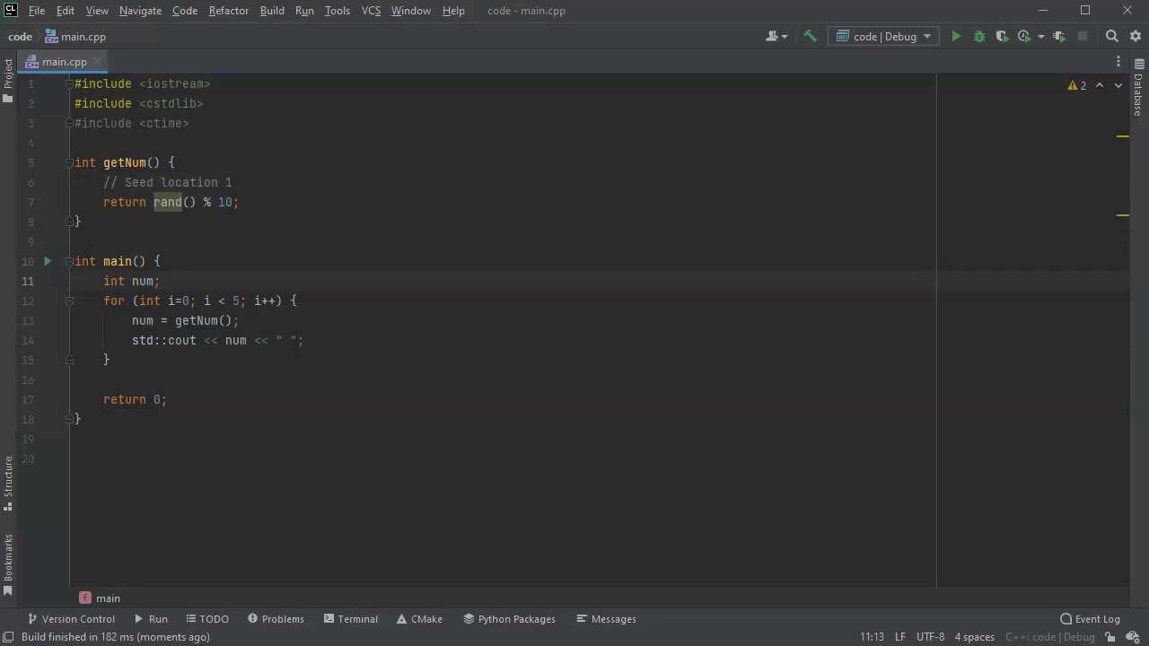
{"action": "left_click", "coordinate": [293, 301]}
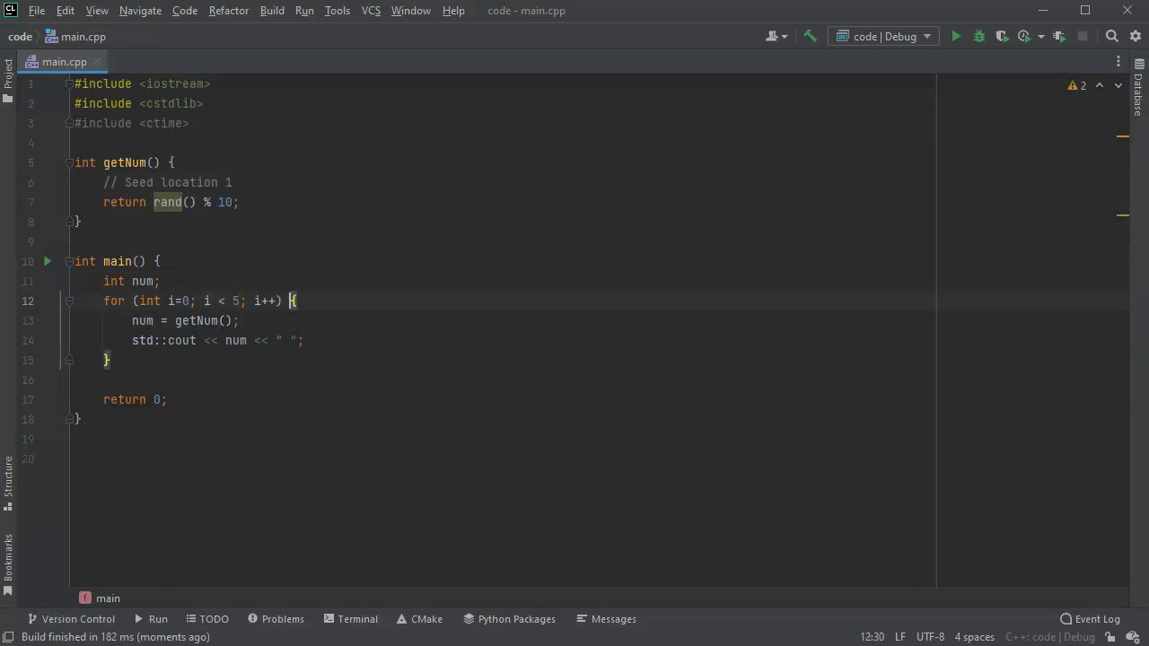
{"action": "type", "text": "//"}
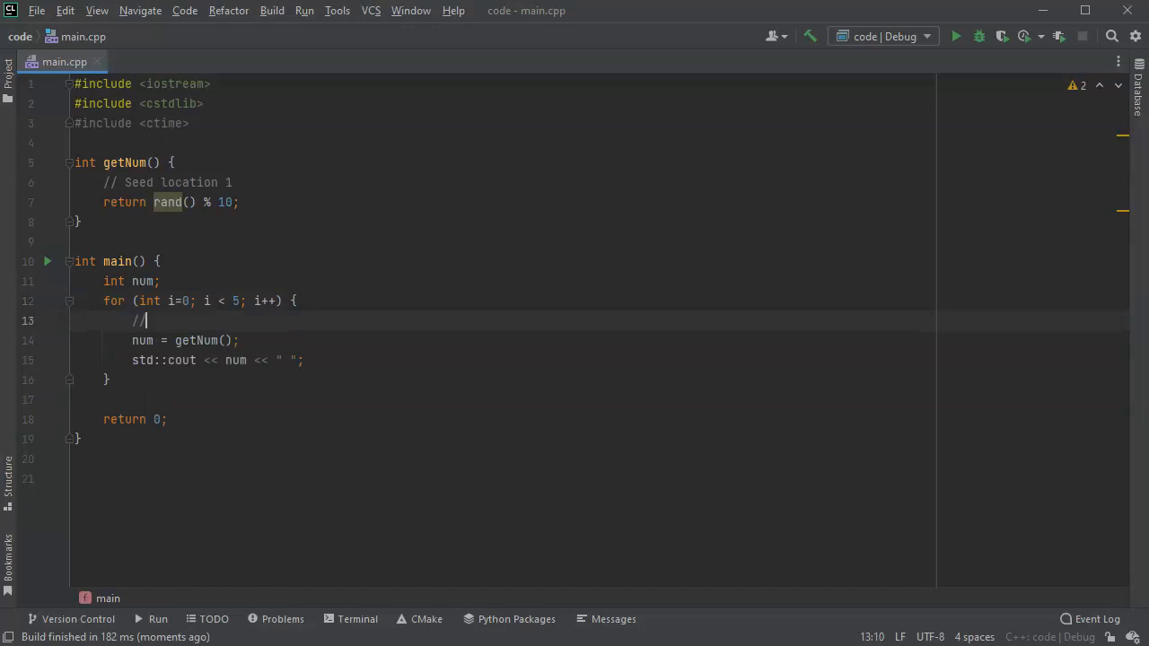
{"action": "type", "text": "Seed location 2"}
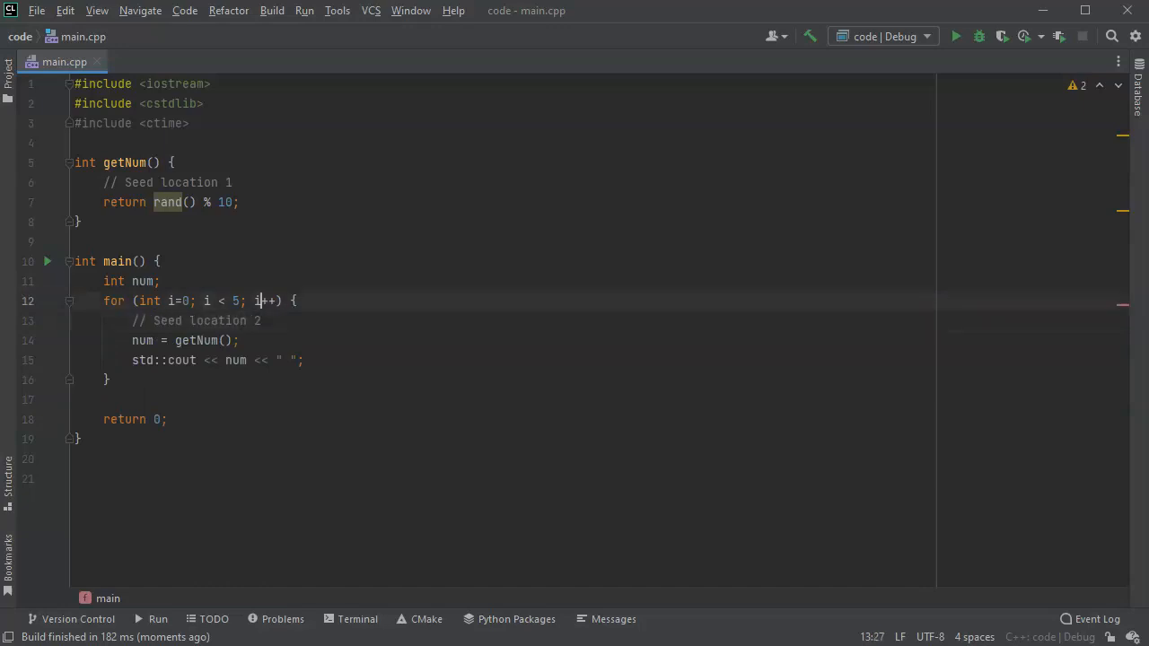
{"action": "key", "text": "Return"}
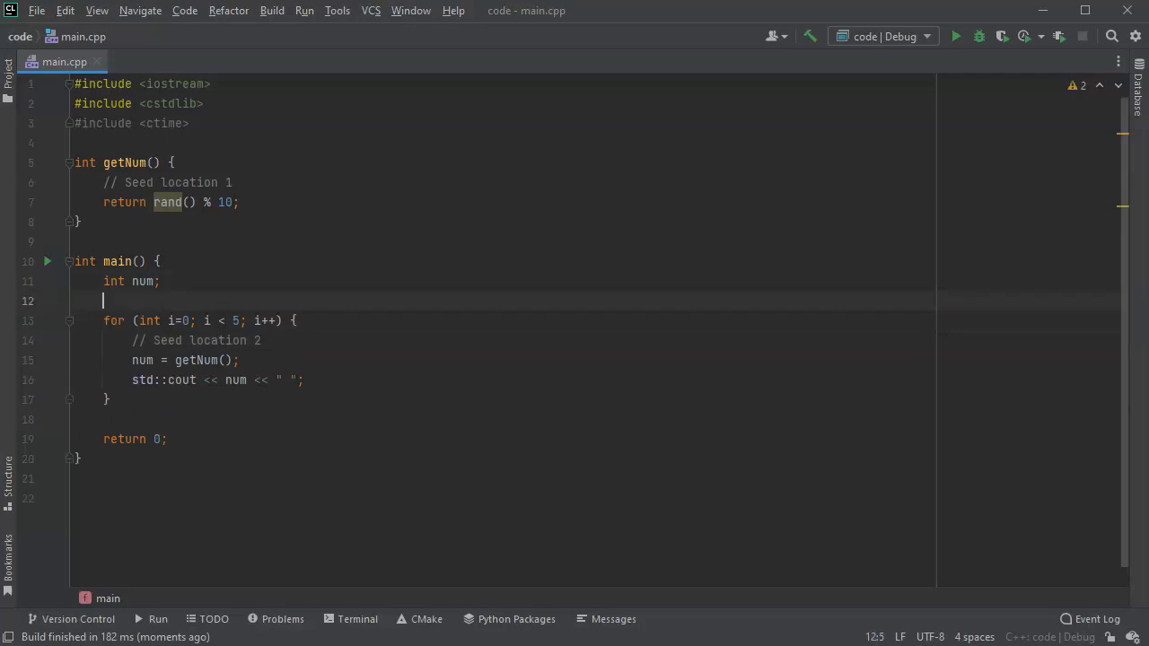
{"action": "type", "text": "// Seed location 3"}
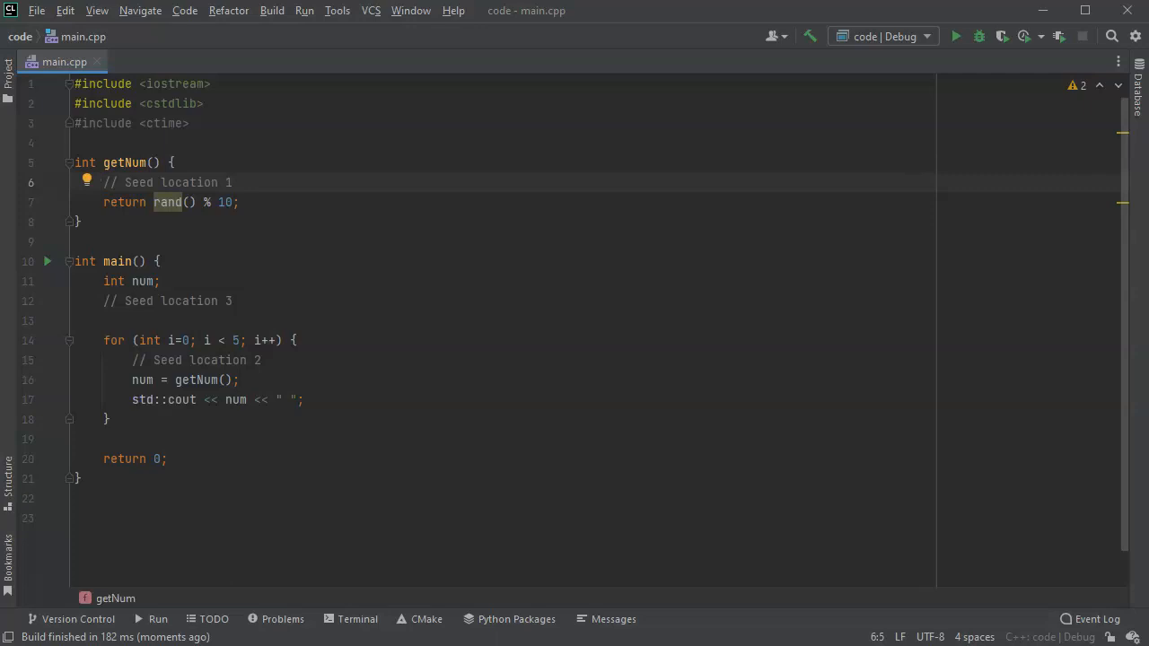
- Below Seed location 1, declare seed from static_cast<unsigned int>(time(nullptr)) and call srand(seed)
{"action": "left_click", "coordinate": [75, 202]}
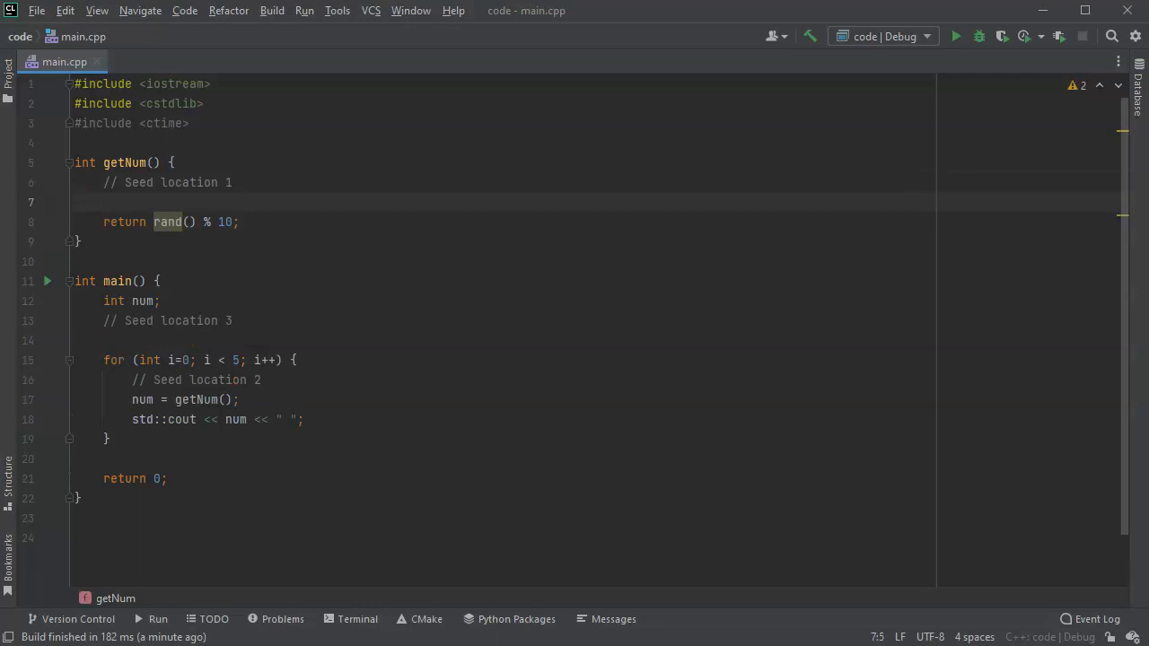
{"action": "type", "text": "unsigned"}
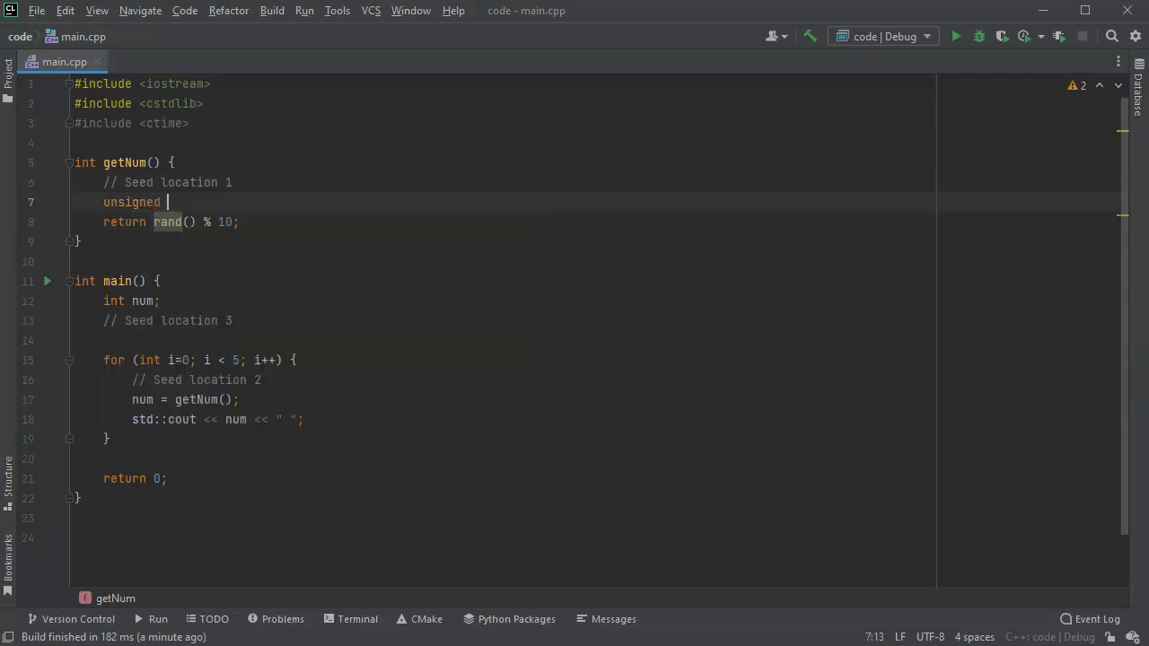
{"action": "type", "text": "int seed"}
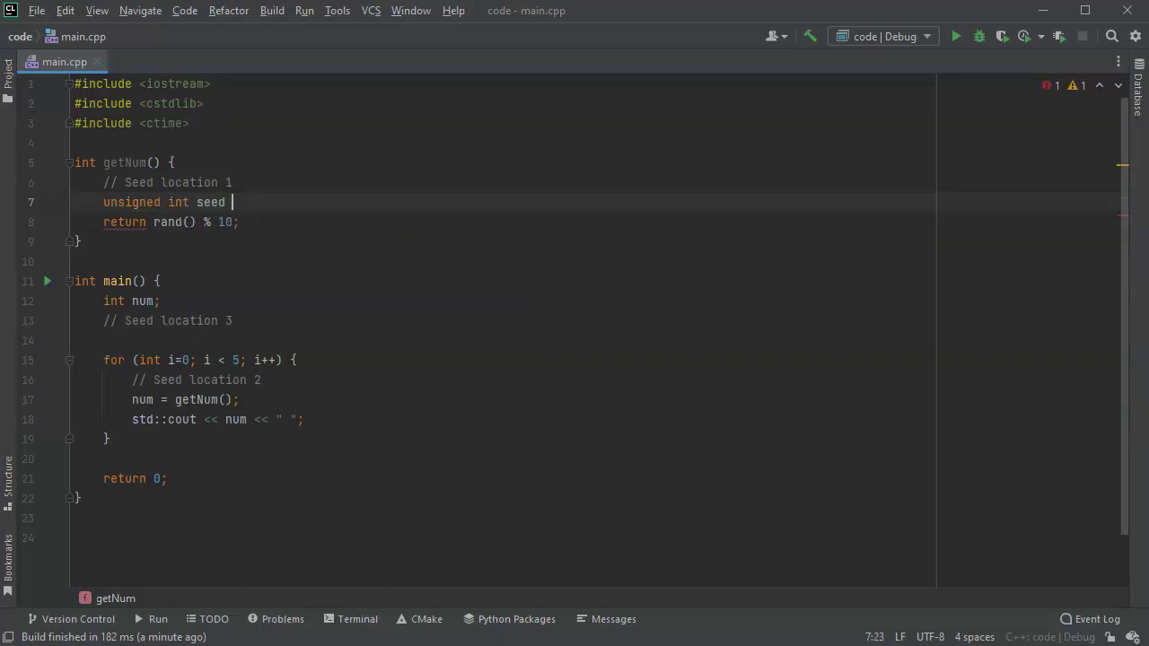
{"action": "type", "text": "= s"}
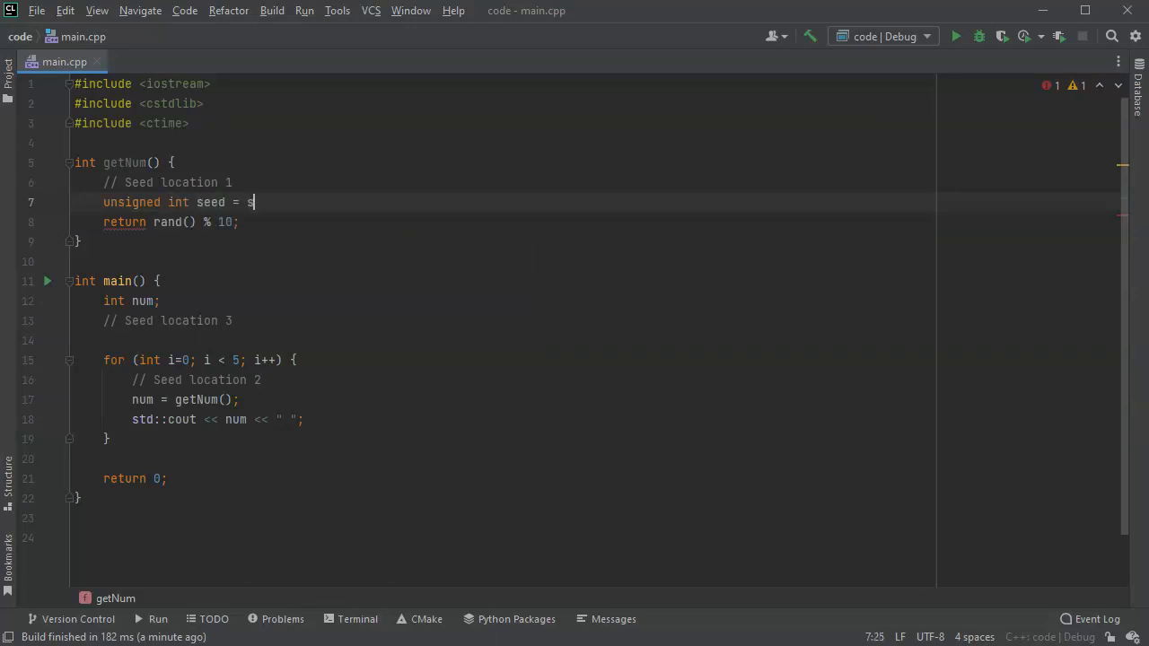
{"action": "type", "text": "tatic_cast<"}
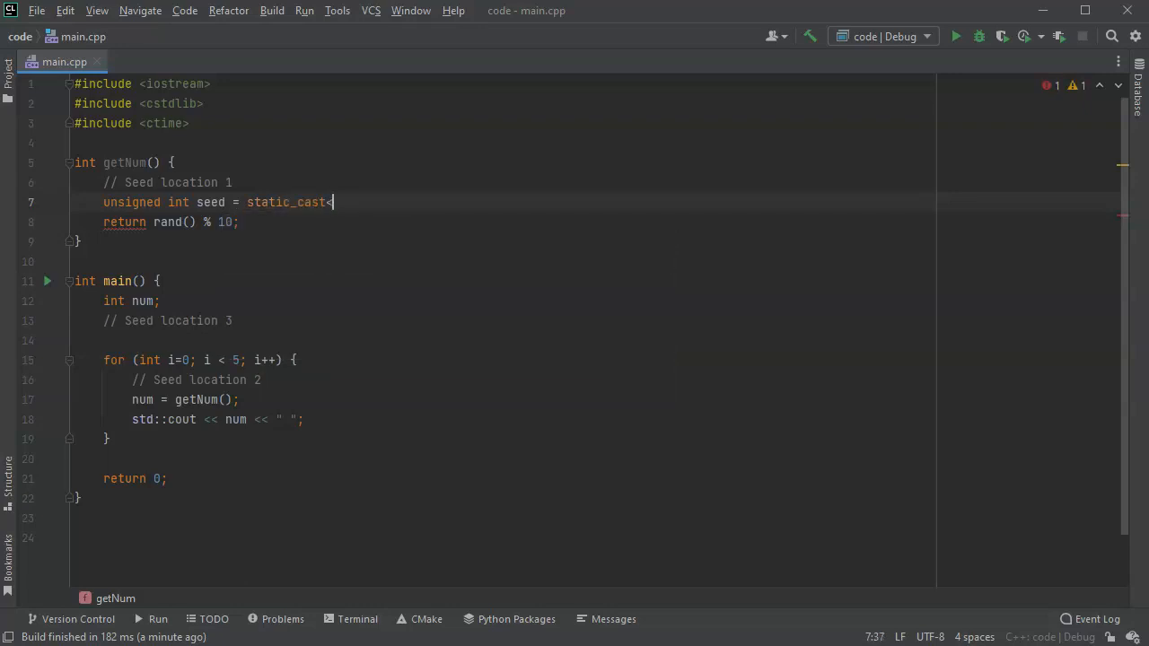
{"action": "type", "text": "unsigned int>"}
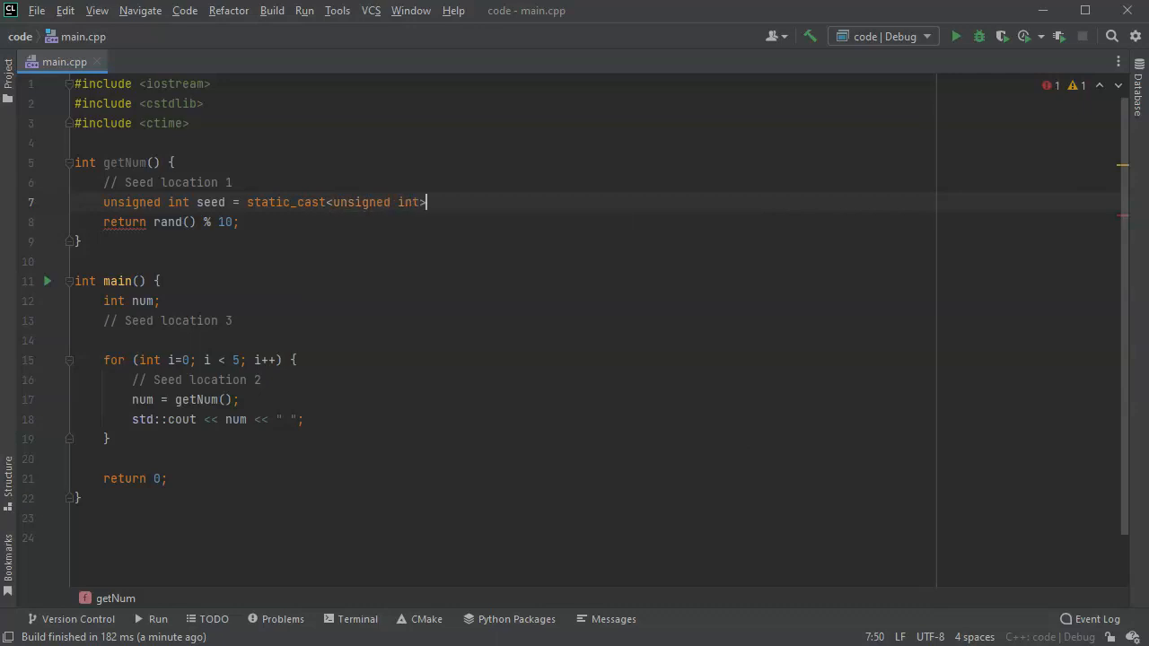
{"action": "type", "text": "()"}
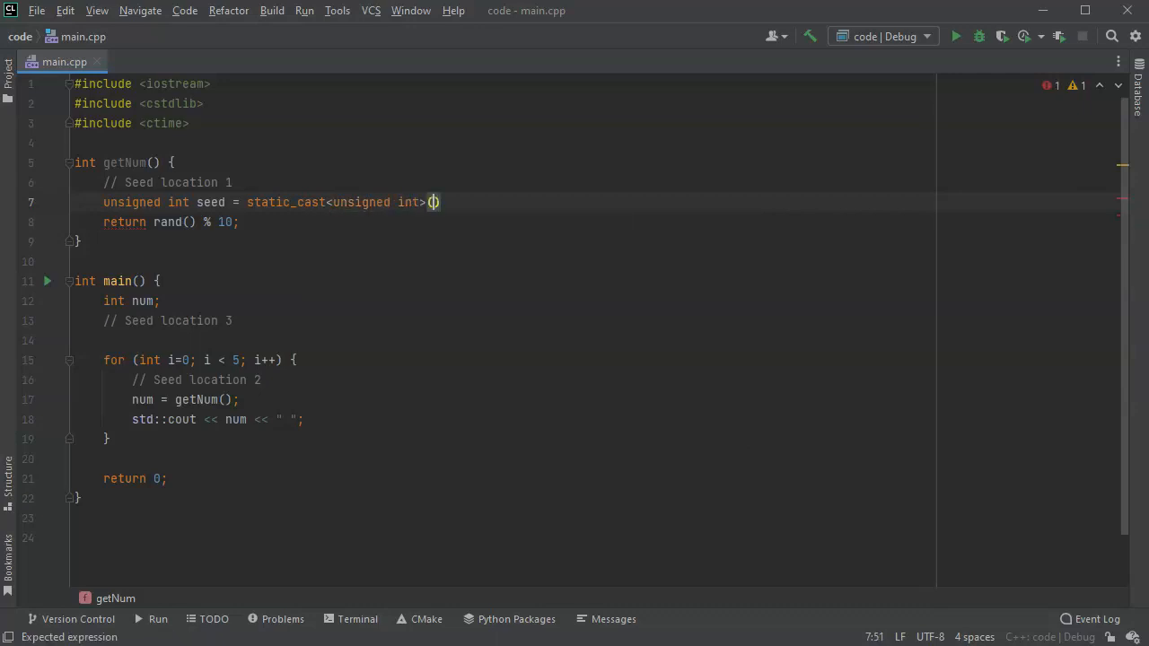
{"action": "type", "text": "time(n"}
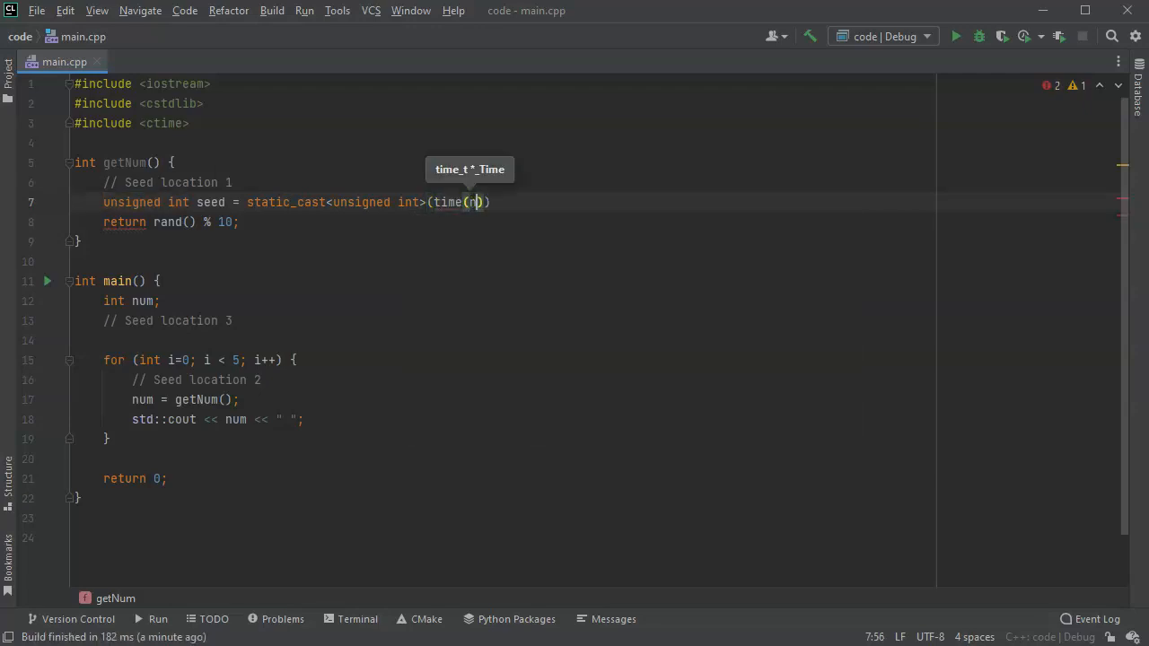
{"action": "type", "text": "ullptr"}
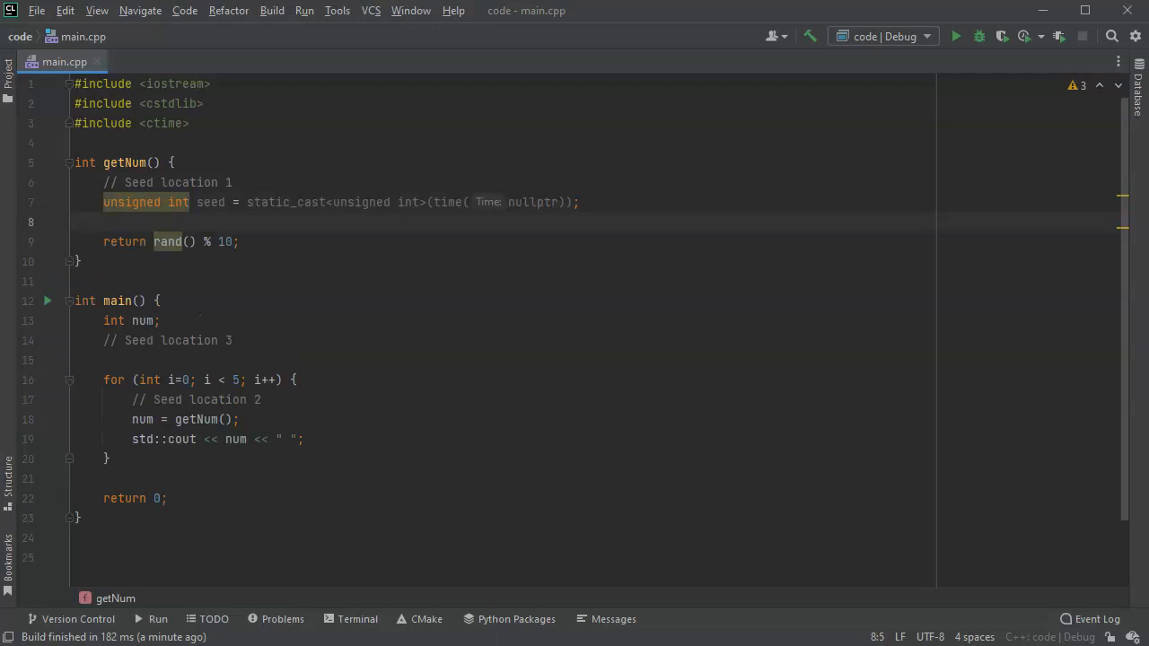
{"action": "type", "text": "srand("}
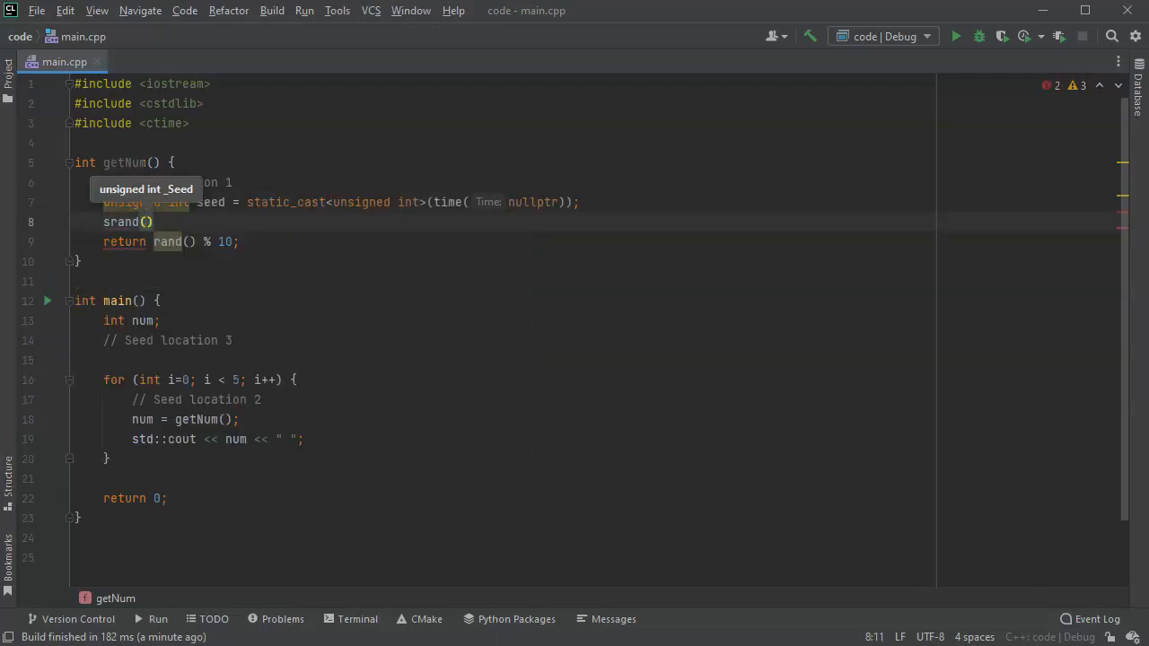
{"action": "type", "text": "seed"}
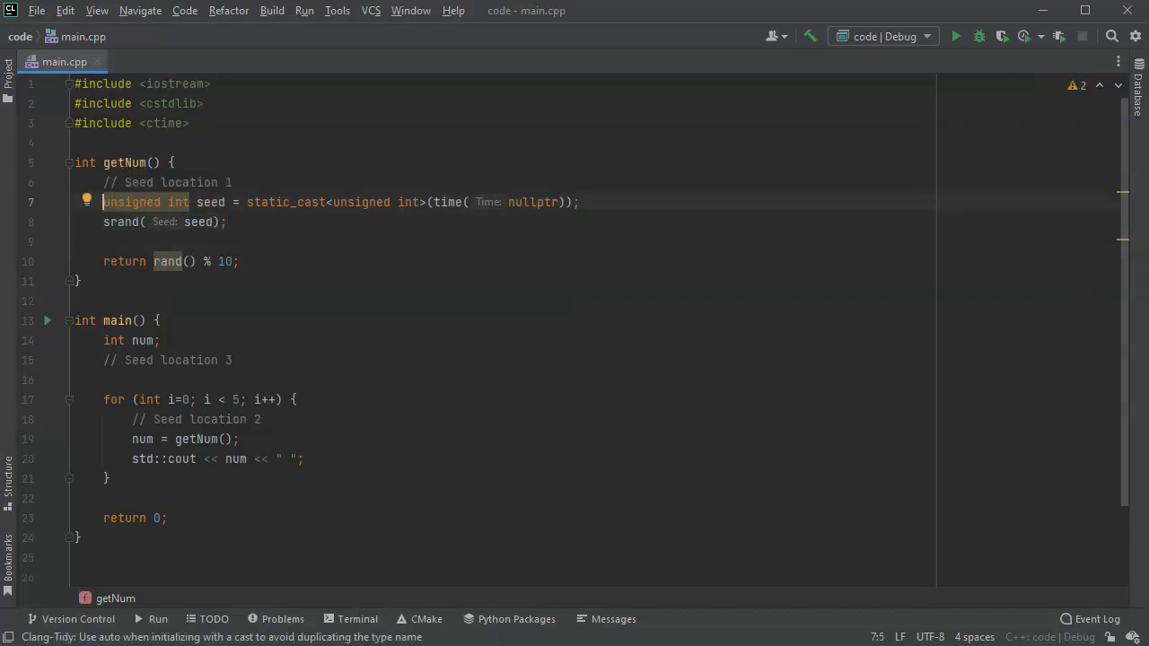
{"action": "mouse_move", "coordinate": [237, 54]}
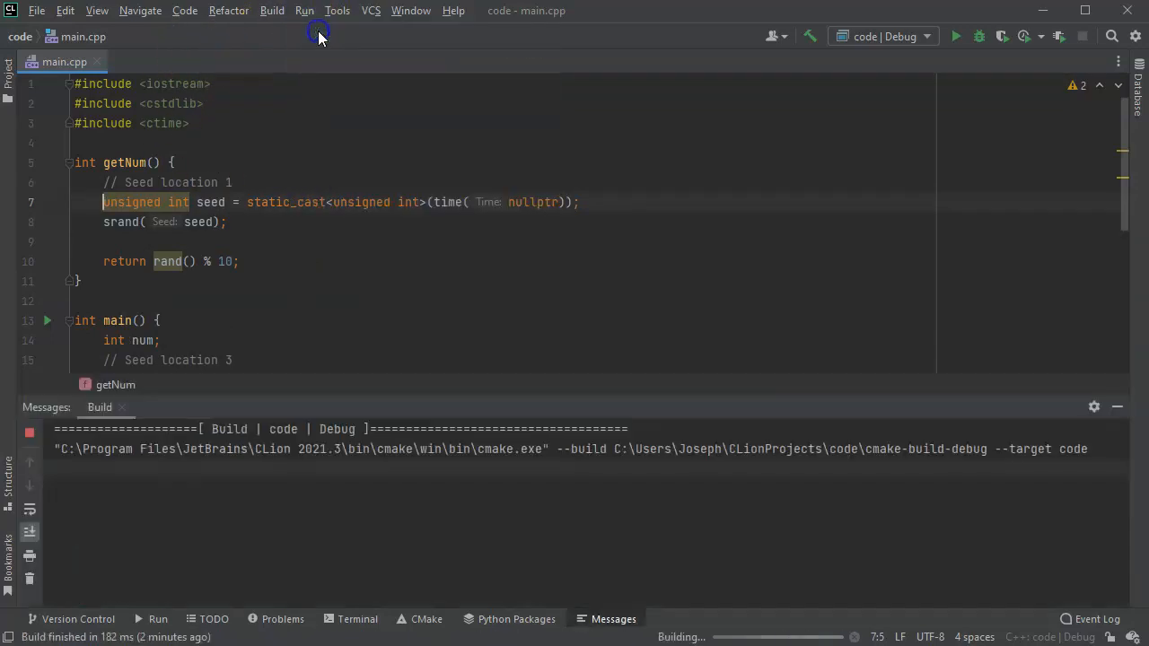
- Run the program twice, getting repeated digits 0 0 0 0 0, then hide the output
{"action": "left_click", "coordinate": [955, 36]}
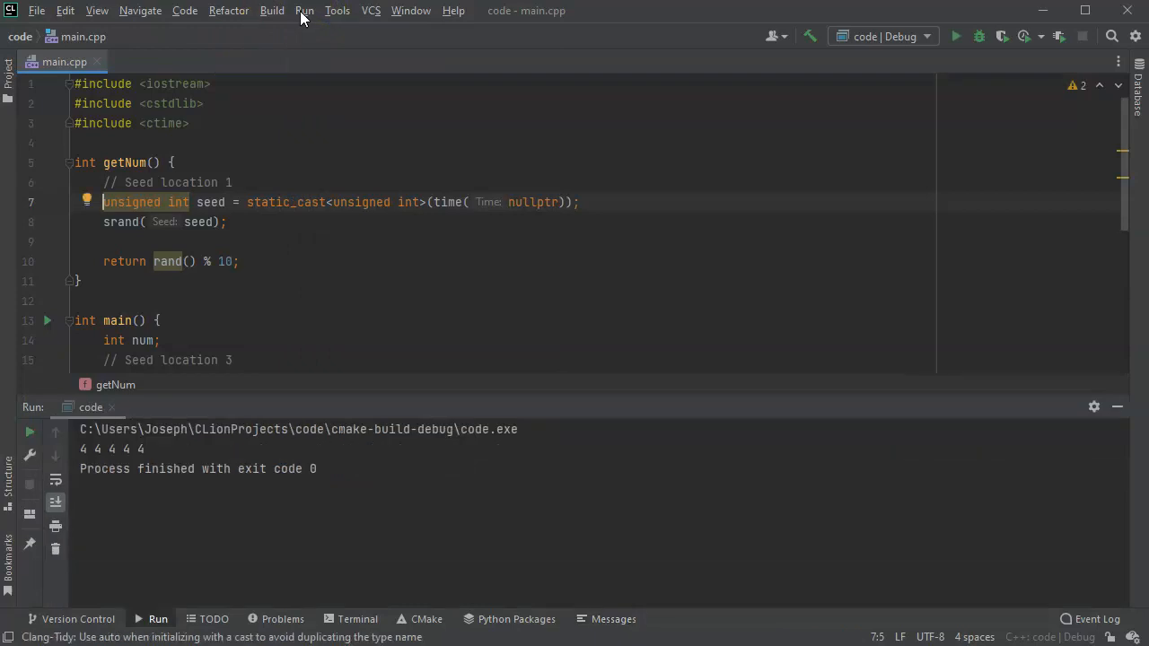
{"action": "left_click", "coordinate": [956, 36]}
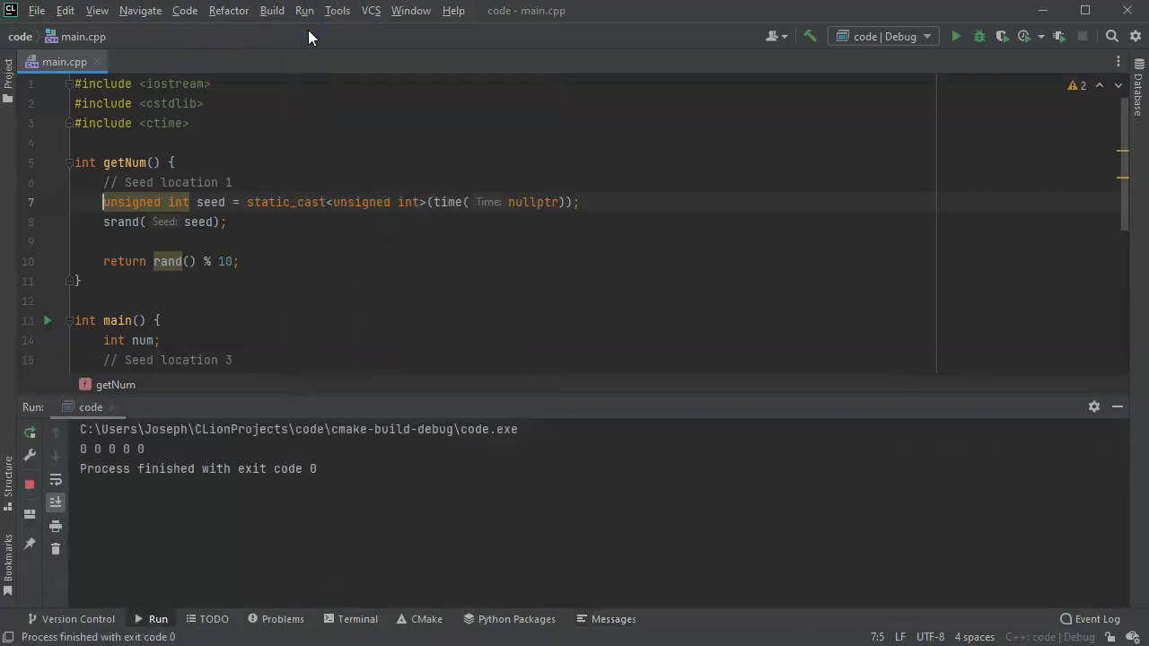
{"action": "left_click", "coordinate": [303, 10]}
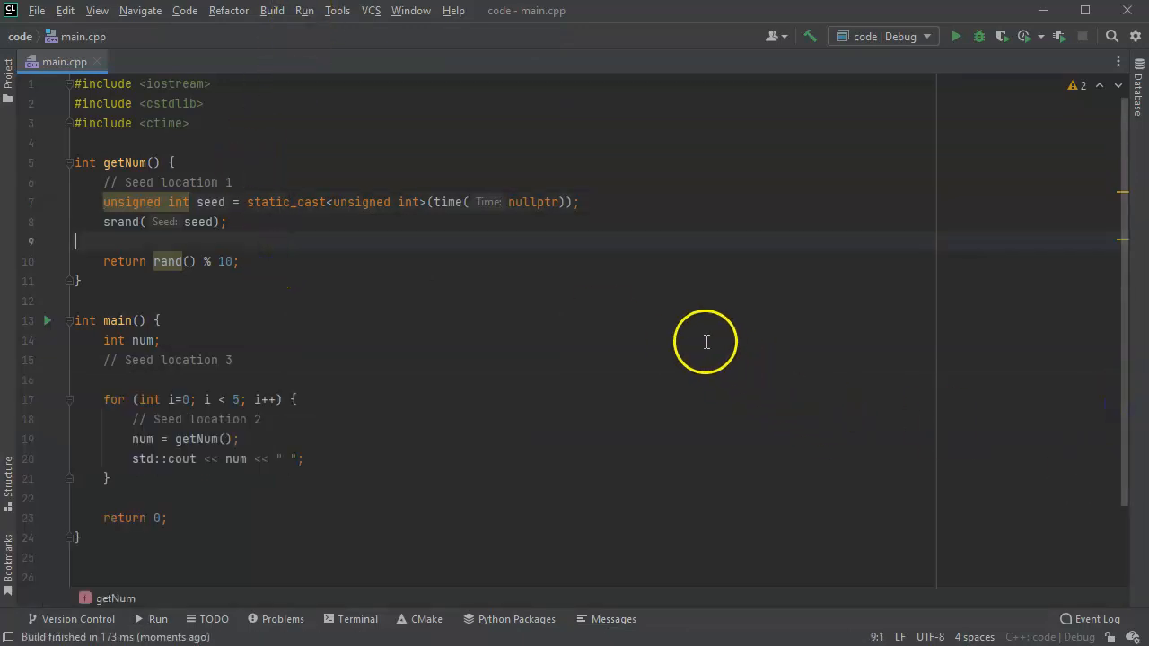
{"action": "mouse_move", "coordinate": [272, 260]}
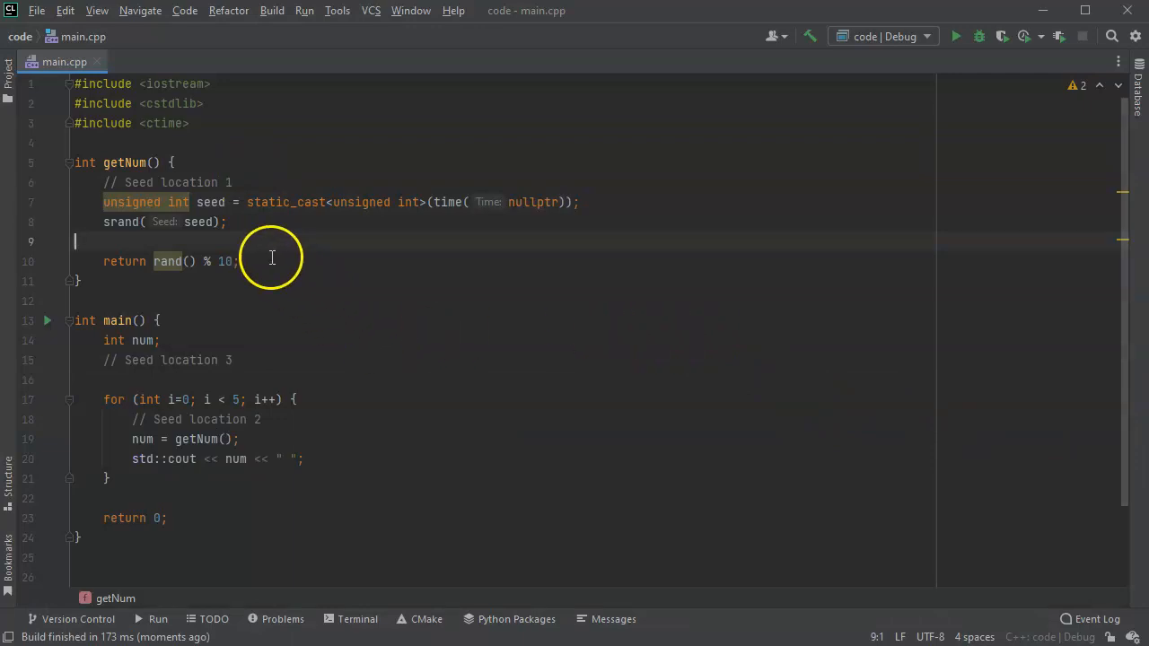
{"action": "mouse_move", "coordinate": [445, 202]}
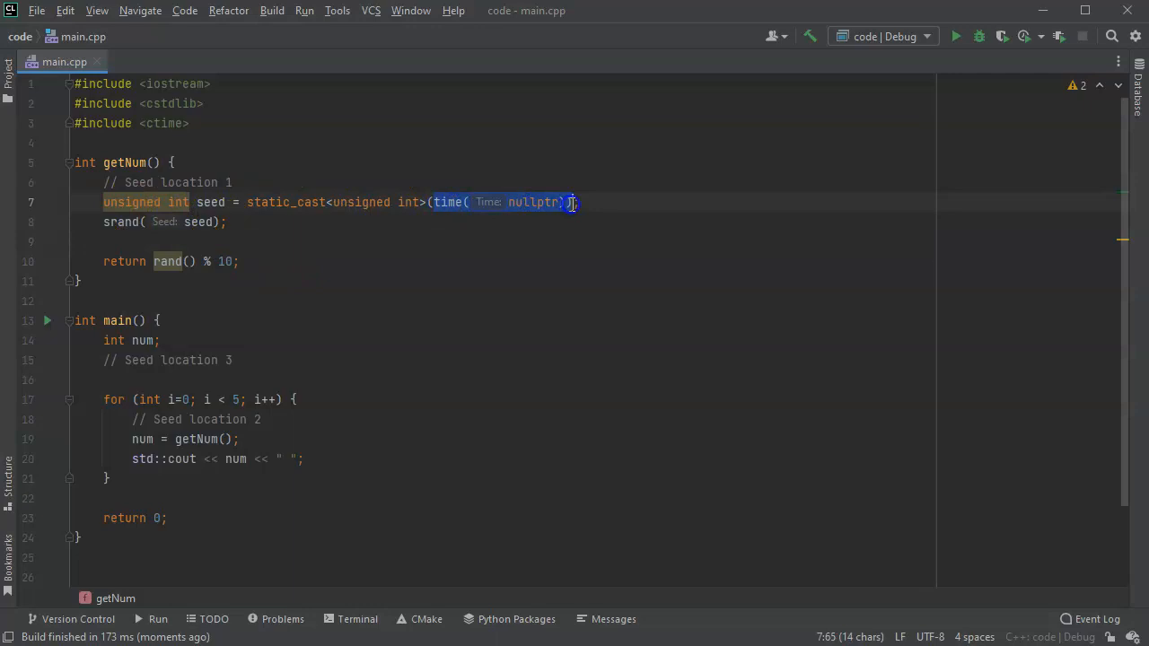
- Remove the seeding lines from getNum and open a blank line below Seed location 2
{"action": "left_click", "coordinate": [218, 241]}
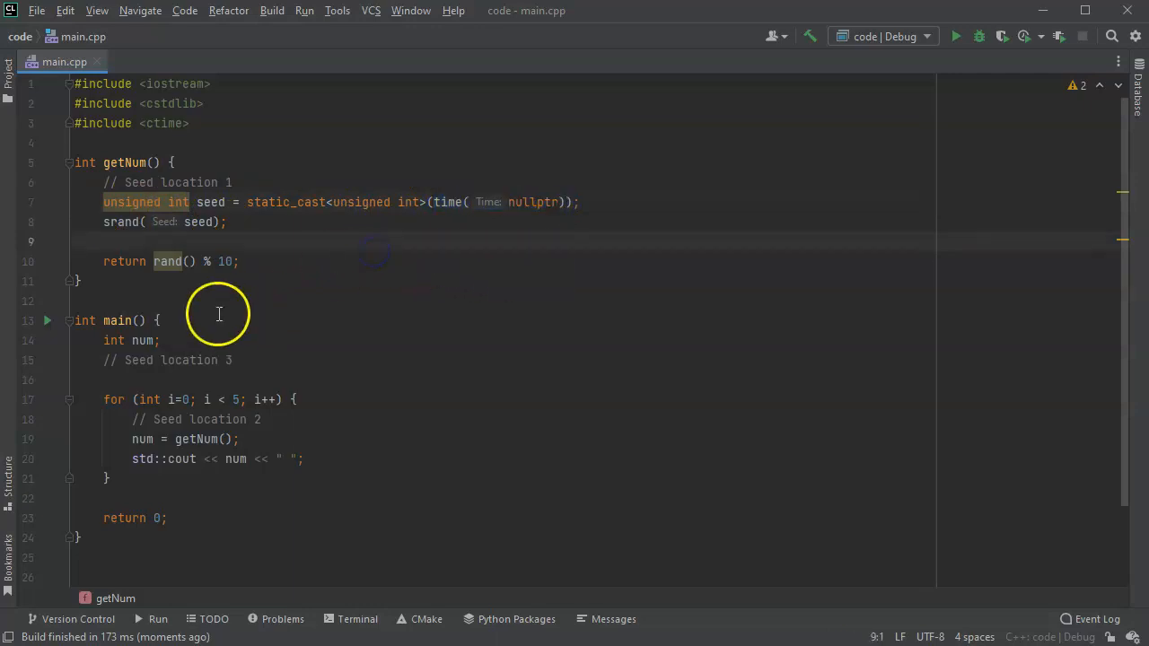
{"action": "left_click", "coordinate": [278, 388]}
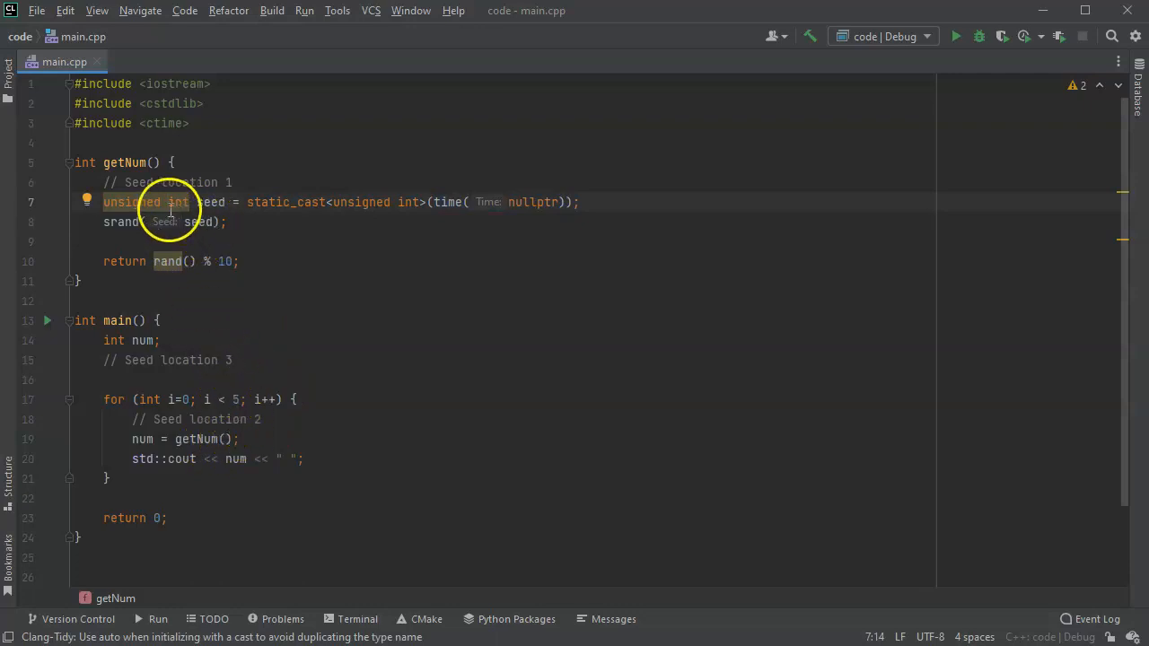
{"action": "mouse_move", "coordinate": [108, 217]}
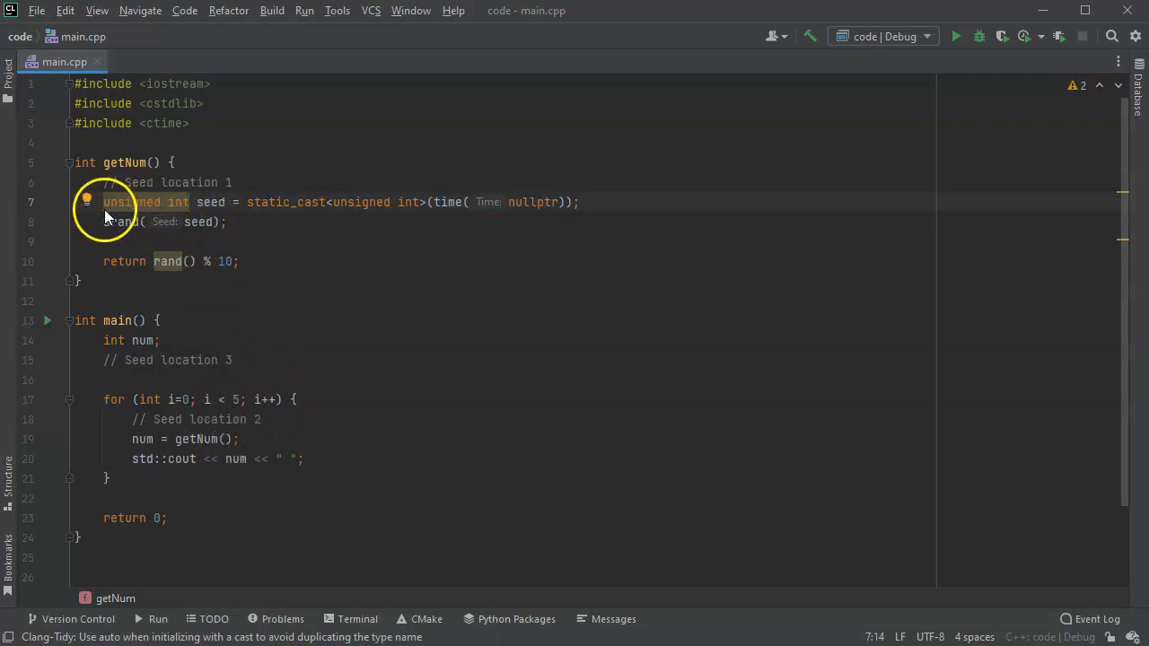
{"action": "left_click", "coordinate": [87, 198]}
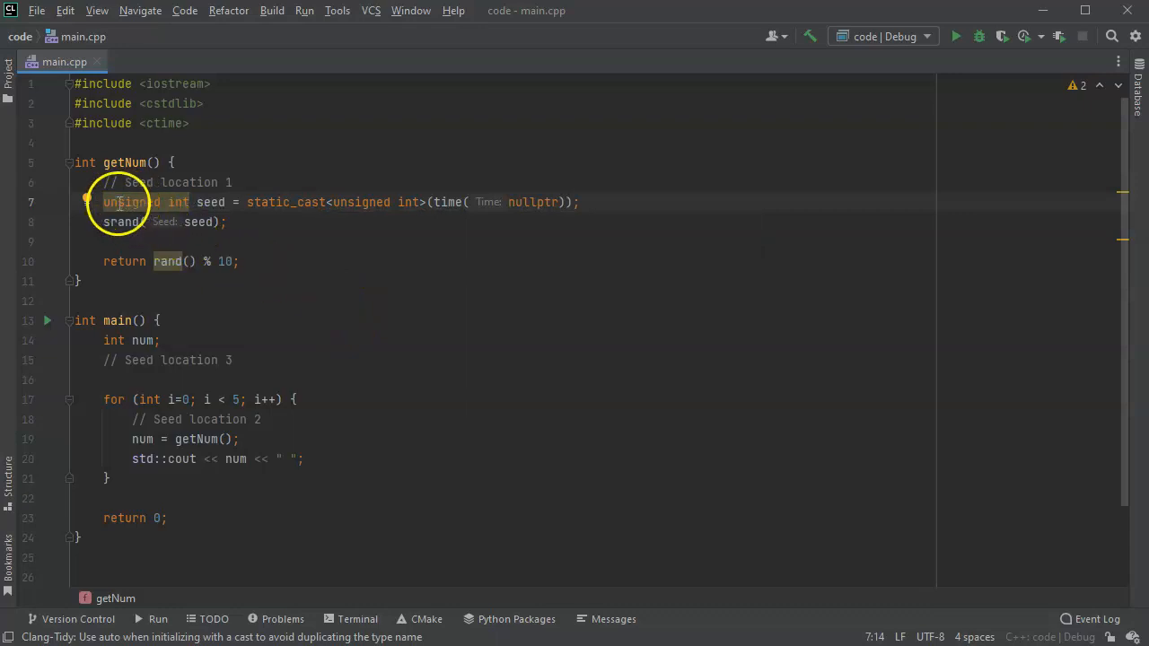
{"action": "mouse_move", "coordinate": [496, 227]}
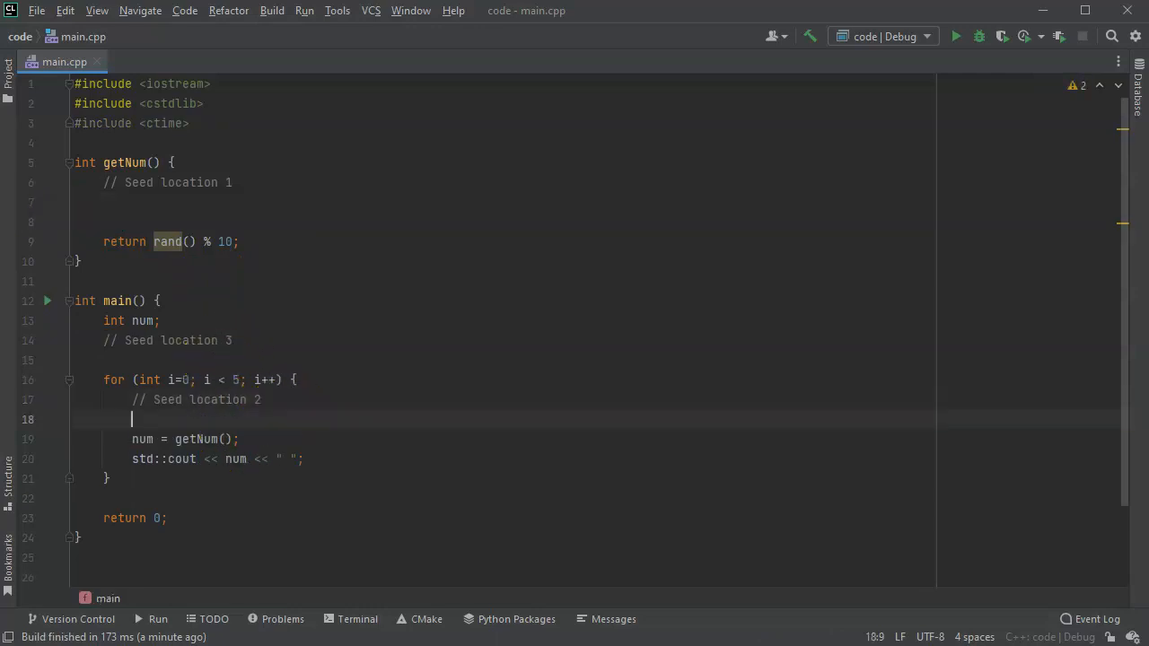
- Add the seed declaration inside the loop at Seed location 2 and run the program
{"action": "type", "text": "unsigned int seed = static_cast<unsigned int>(time(nullptr));"}
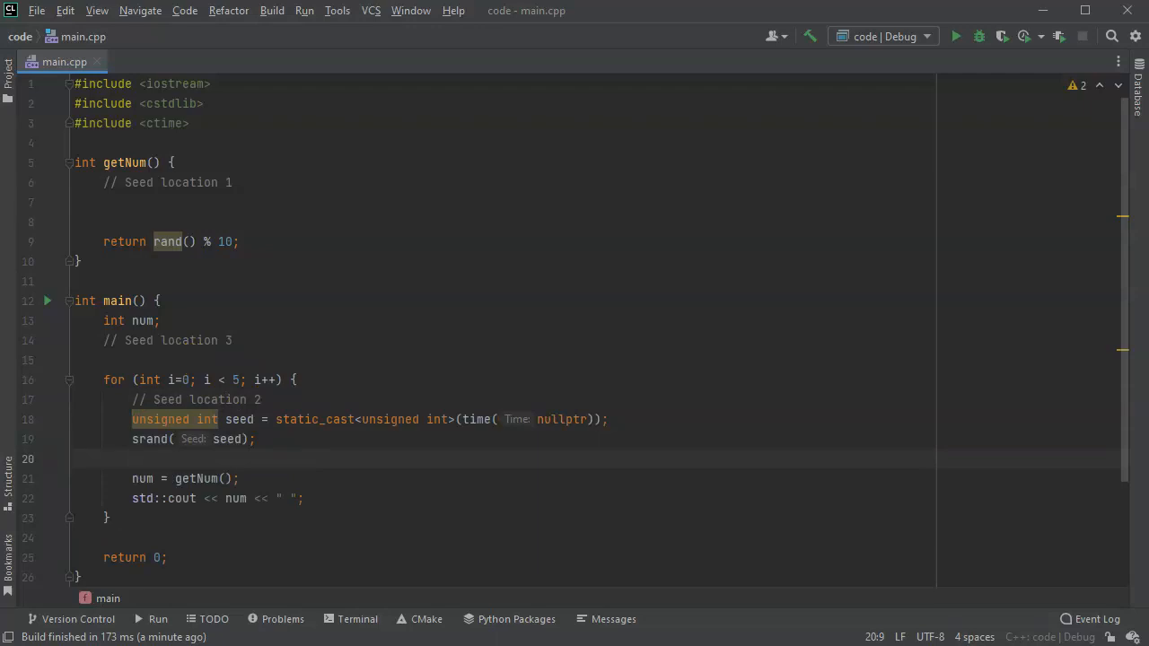
{"action": "mouse_move", "coordinate": [392, 314]}
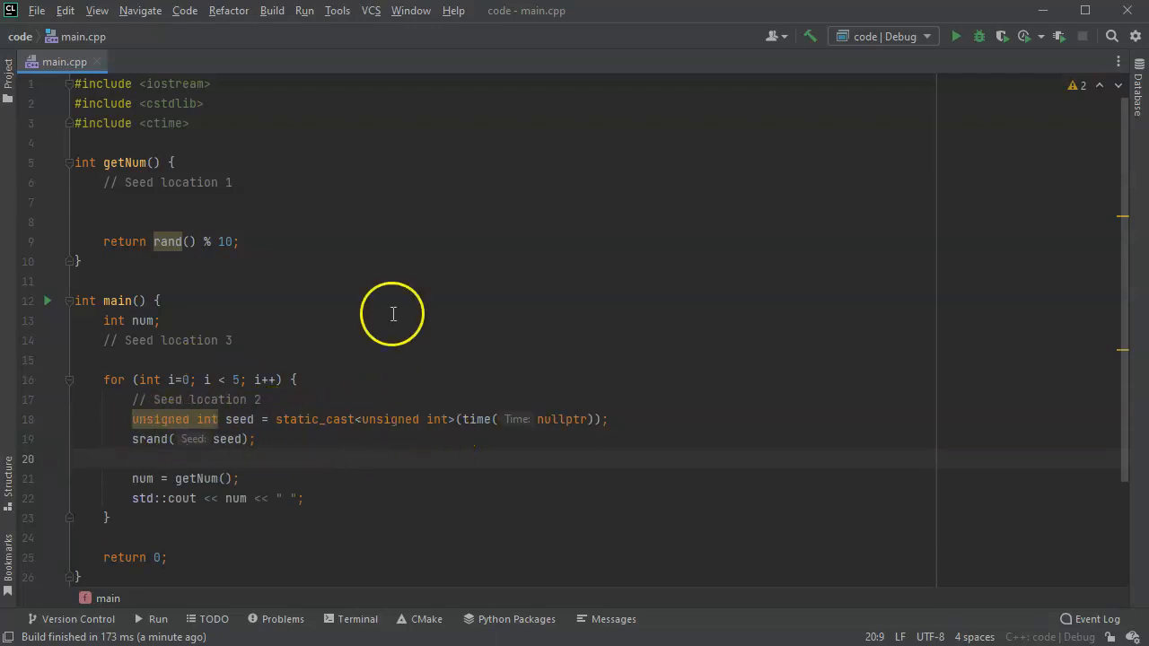
{"action": "left_click", "coordinate": [304, 10]}
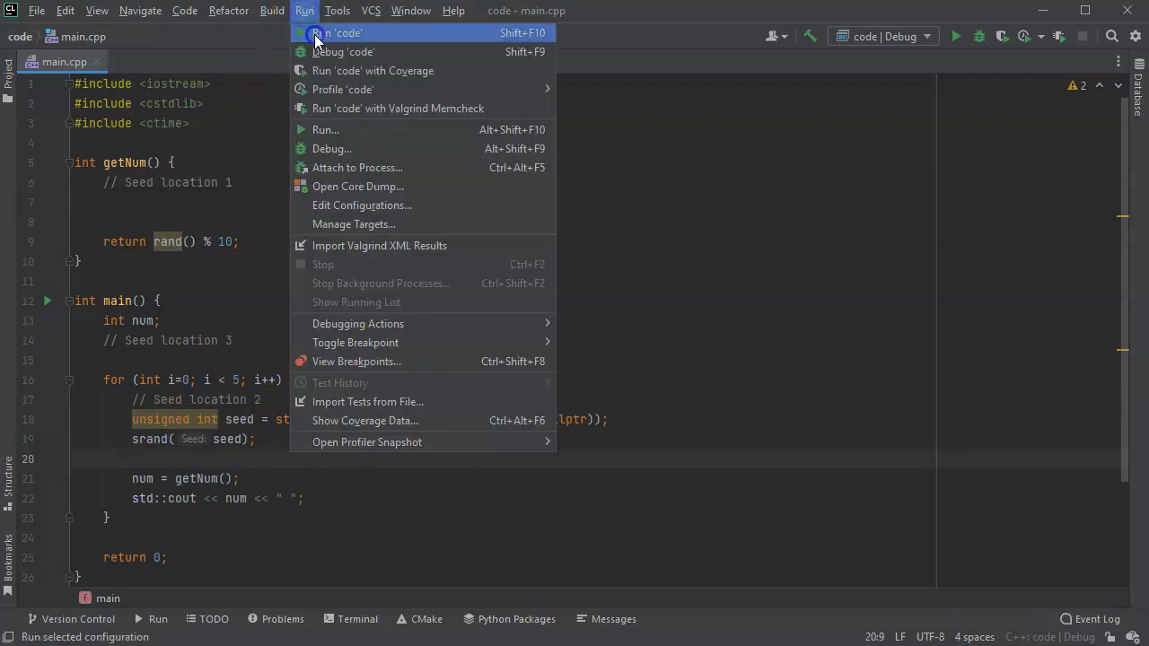
{"action": "left_click", "coordinate": [337, 33]}
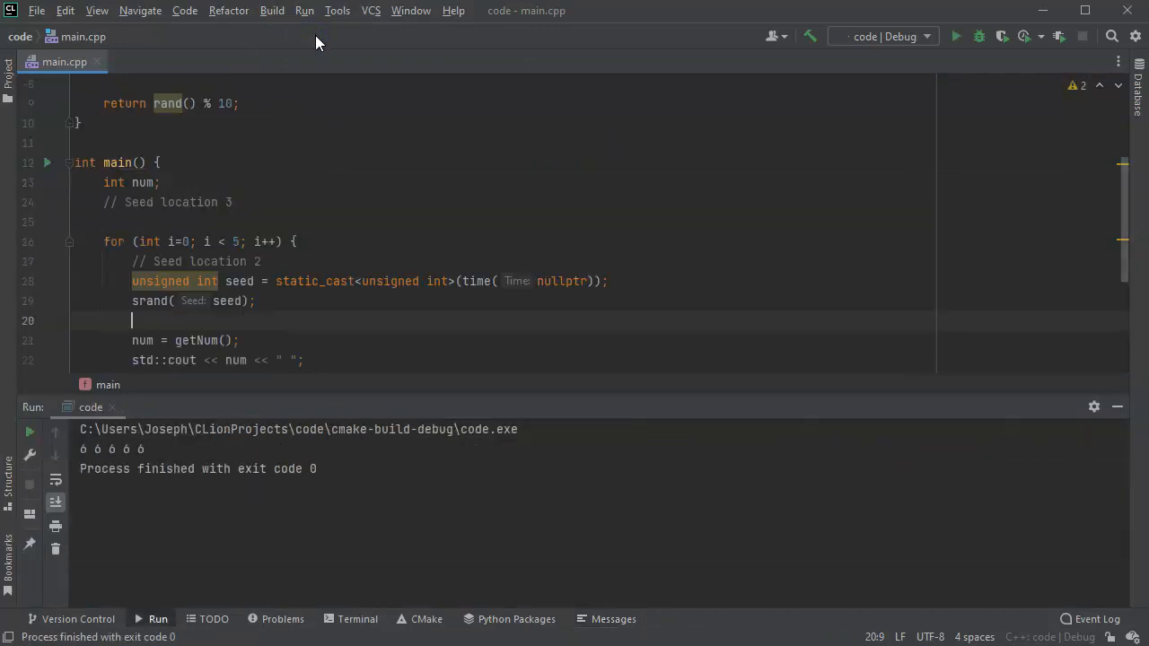
- Run the program again, still seeing repeated 9s, and hide the run output
{"action": "left_click", "coordinate": [304, 10]}
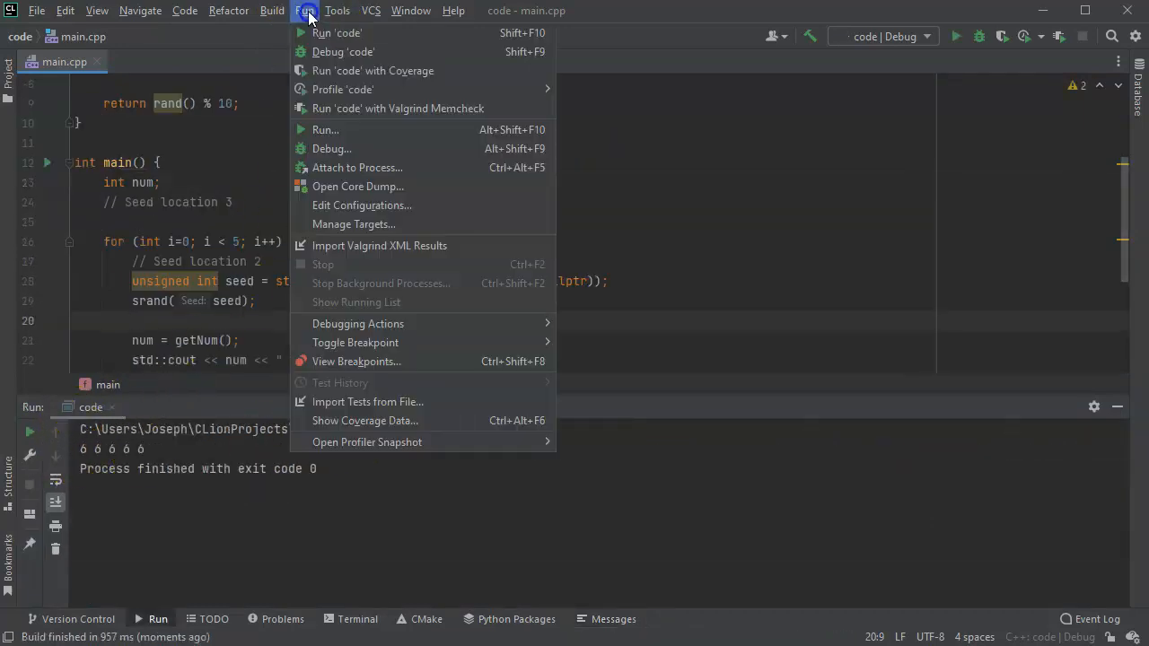
{"action": "left_click", "coordinate": [336, 33]}
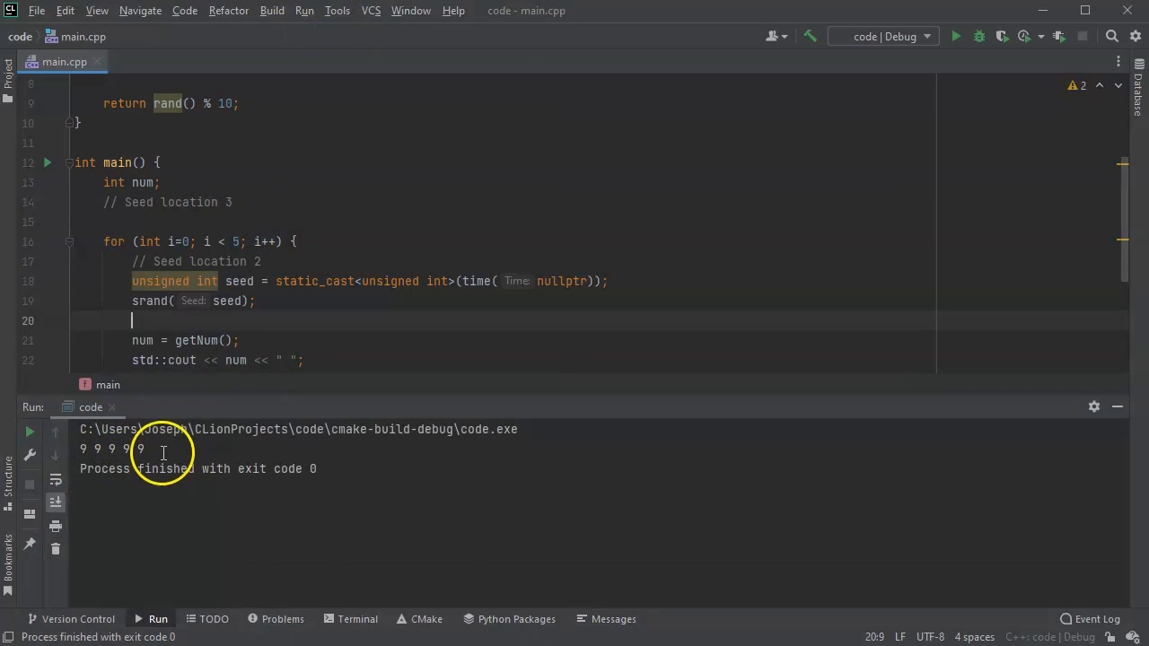
{"action": "left_click", "coordinate": [271, 10]}
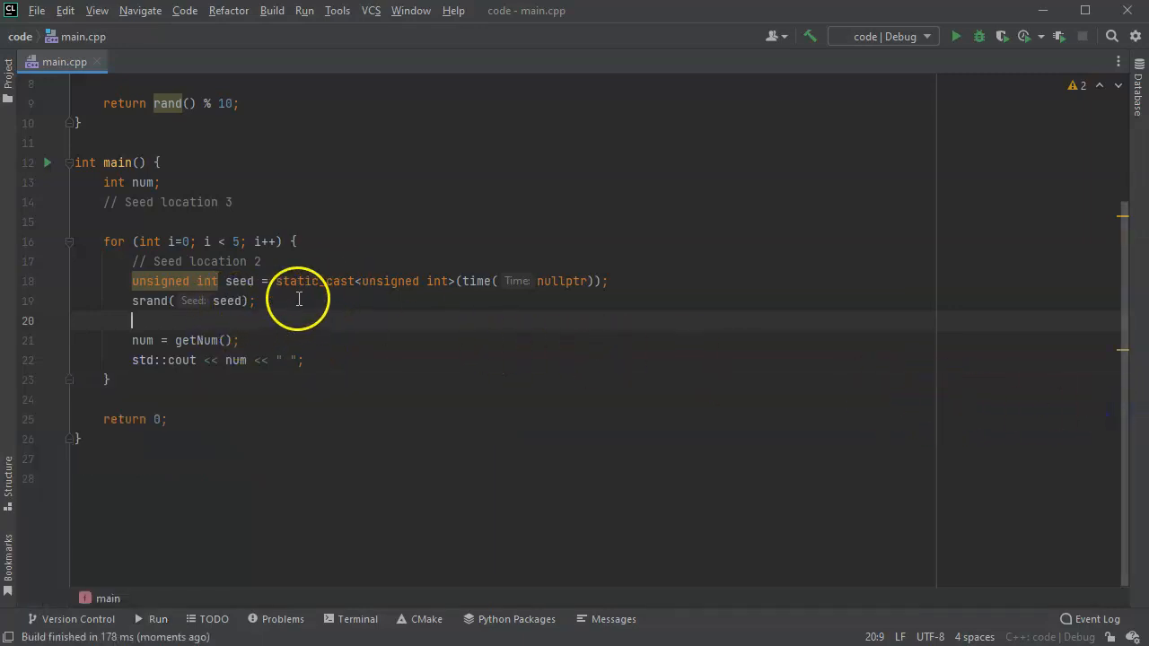
{"action": "mouse_move", "coordinate": [189, 261]}
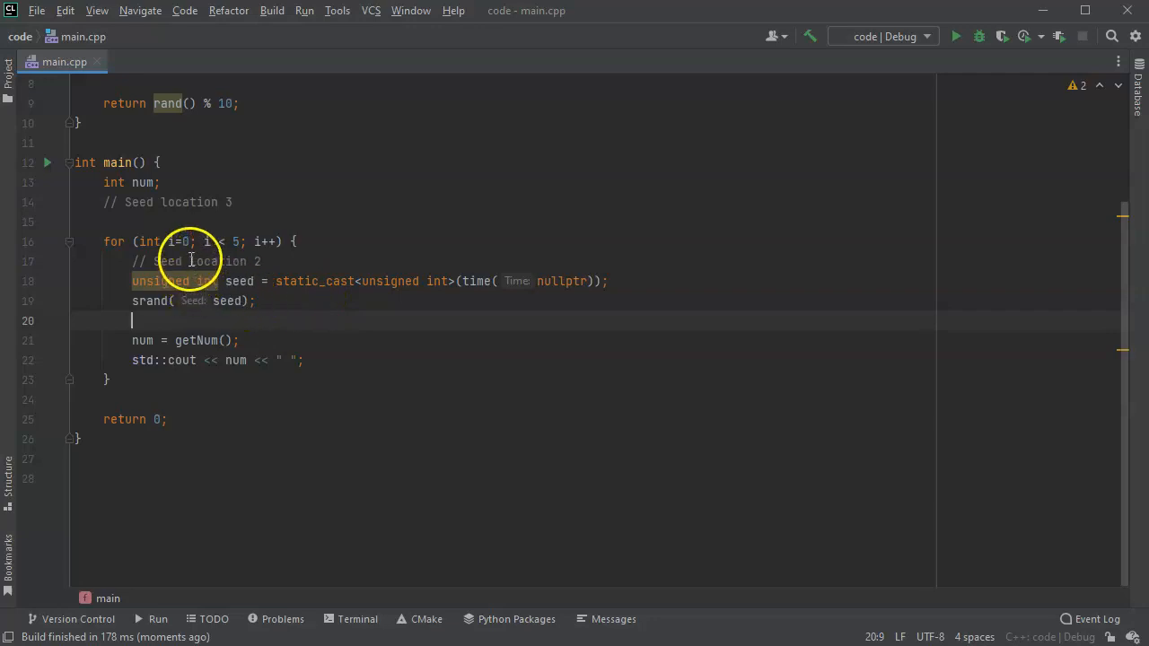
{"action": "mouse_move", "coordinate": [288, 303]}
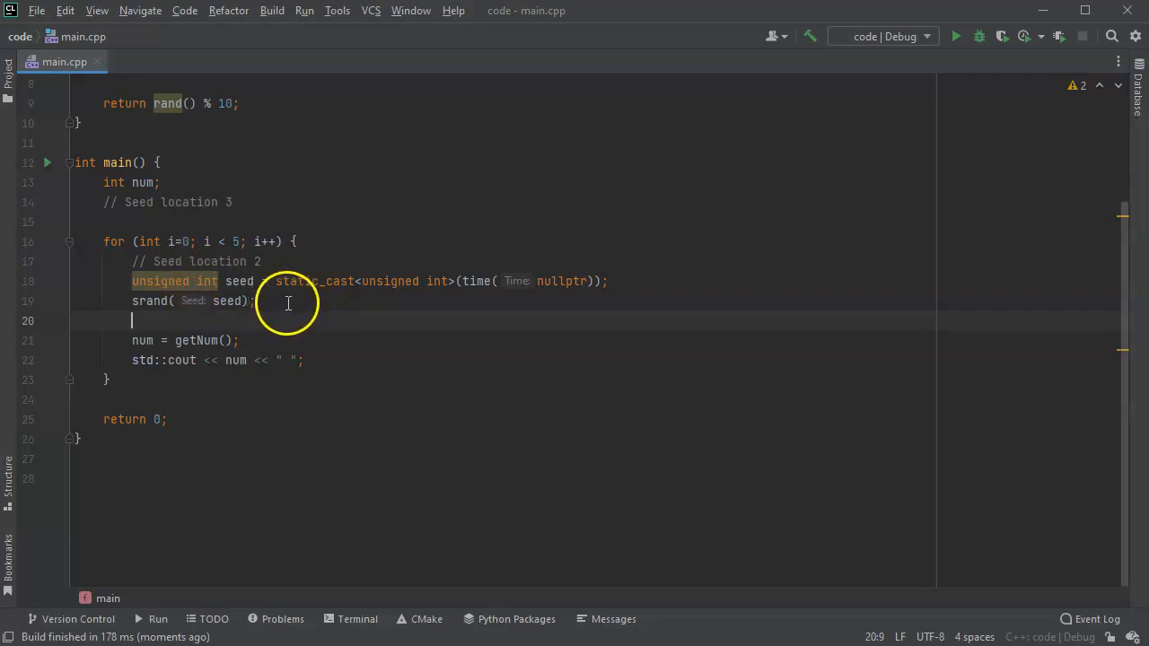
{"action": "mouse_move", "coordinate": [76, 280]}
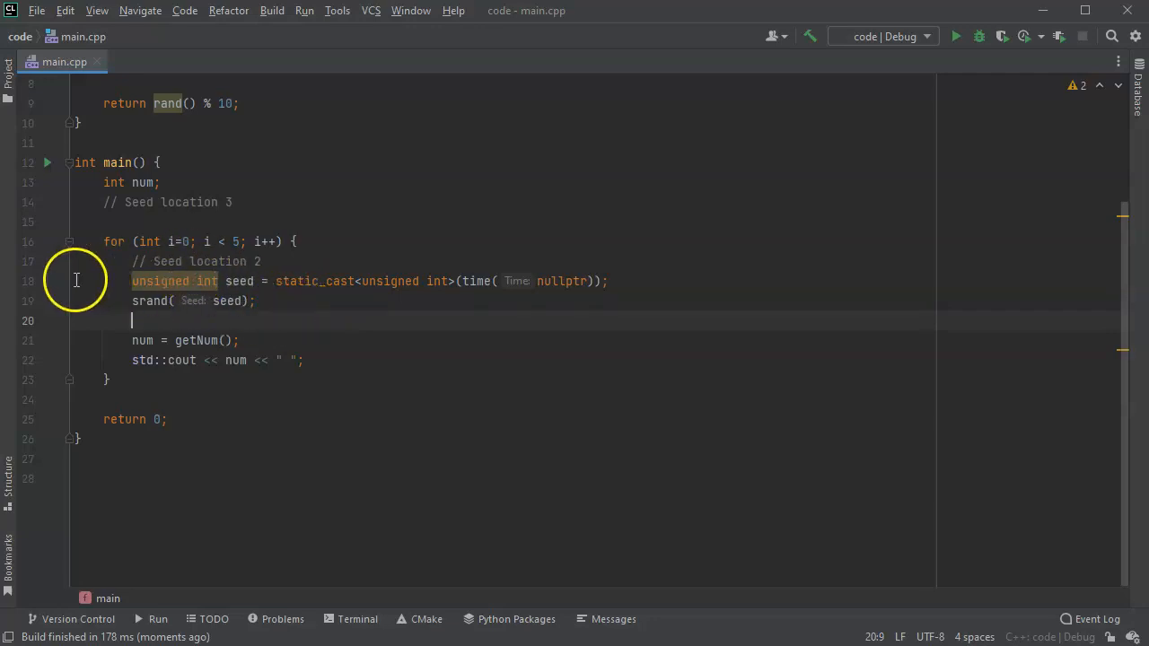
- Move the seed and srand lines from the for loop to below Seed location 3
{"action": "left_click_drag", "start_coordinate": [132, 281], "coordinate": [254, 301]}
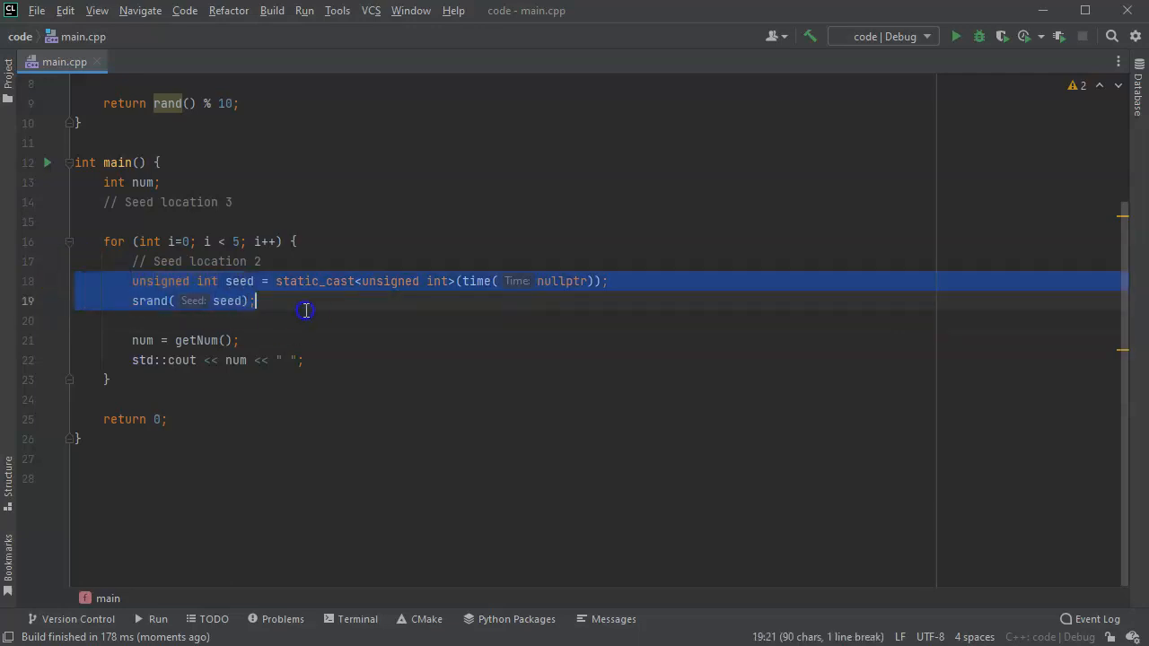
{"action": "key", "text": "Delete"}
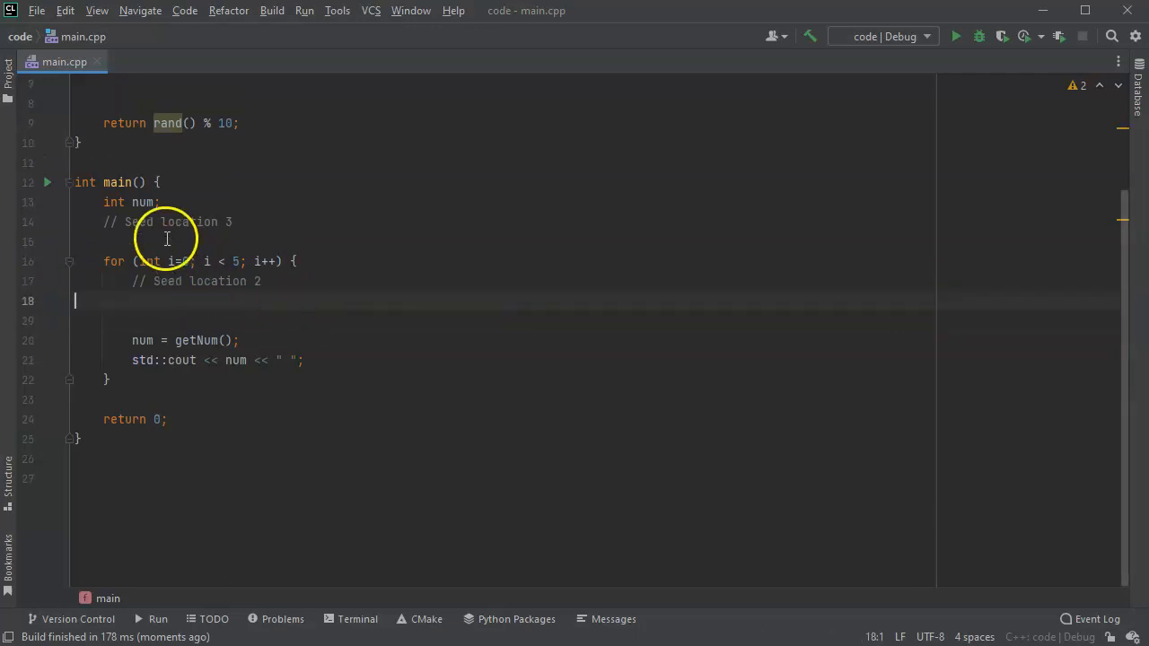
{"action": "left_click", "coordinate": [202, 242]}
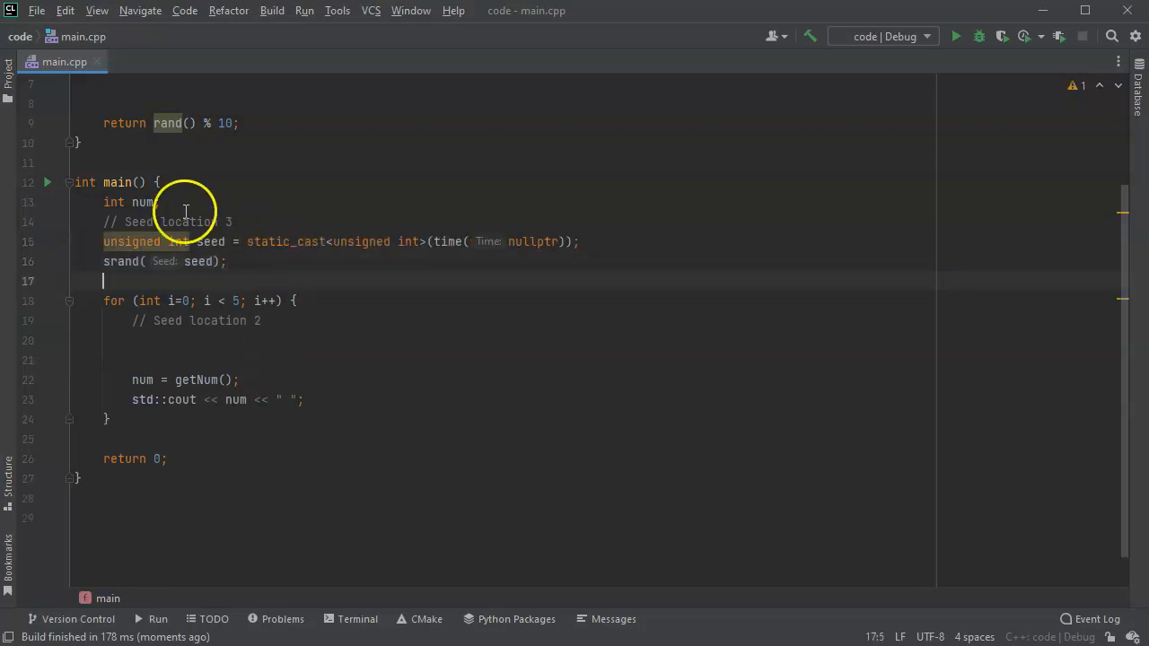
{"action": "mouse_move", "coordinate": [491, 243]}
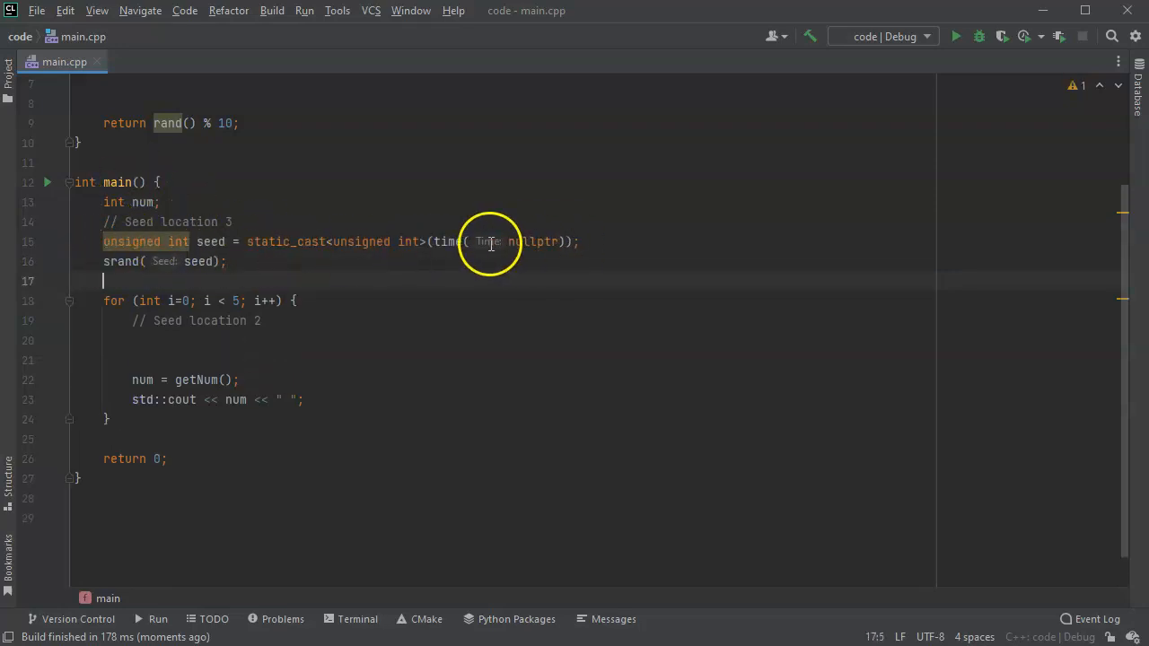
{"action": "mouse_move", "coordinate": [368, 261]}
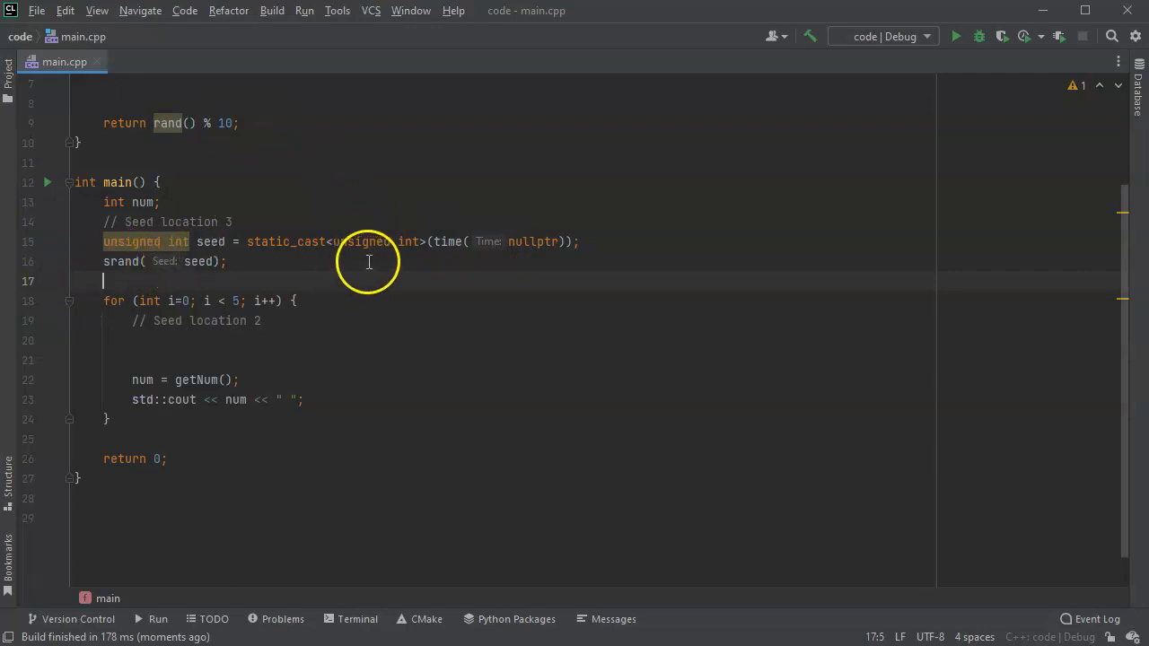
{"action": "mouse_move", "coordinate": [173, 359]}
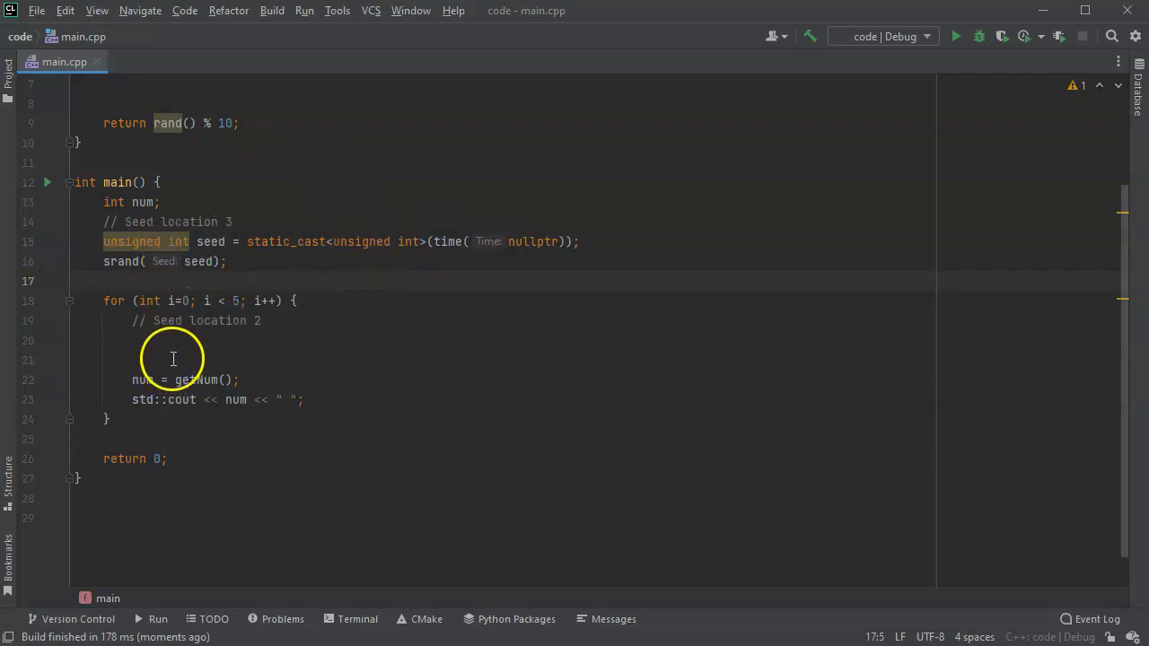
{"action": "scroll", "scroll_direction": "up", "scroll_amount": 3}
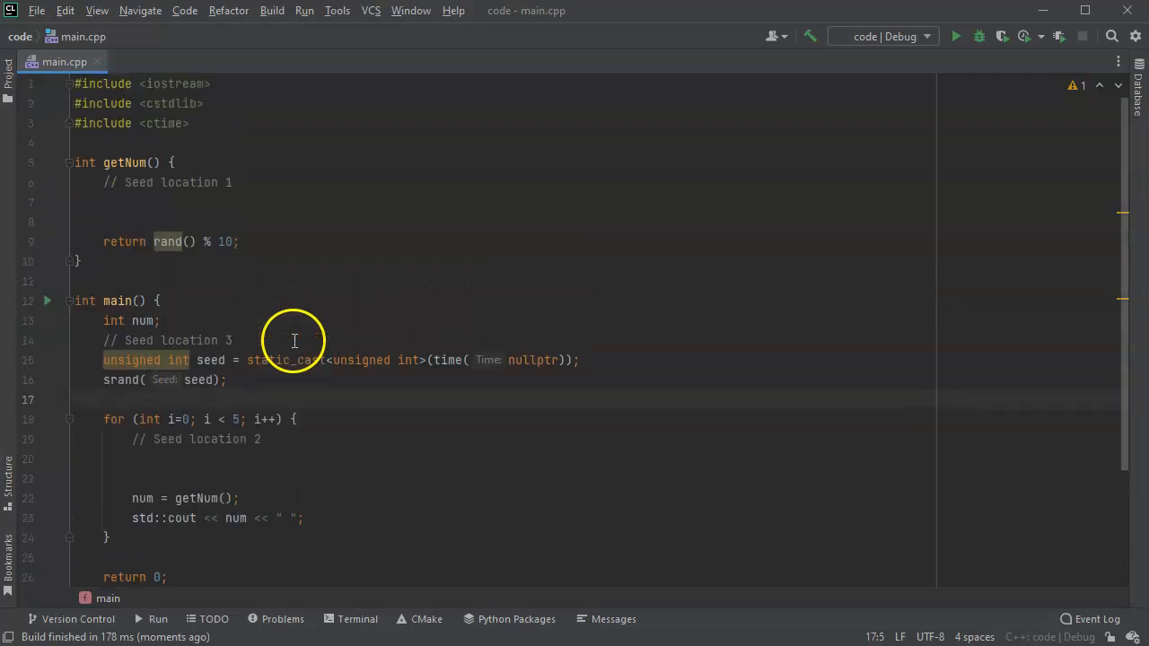
- Run the program three times, getting different digits each run, latest 6 7 4 3 7
{"action": "left_click", "coordinate": [304, 10]}
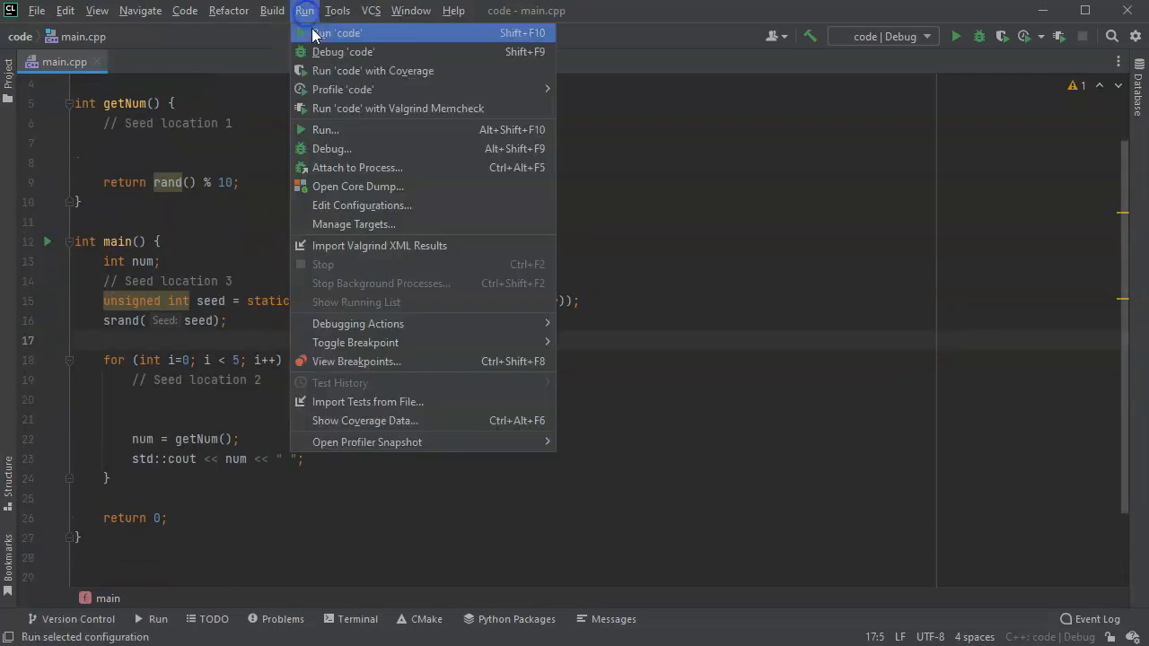
{"action": "left_click", "coordinate": [335, 33]}
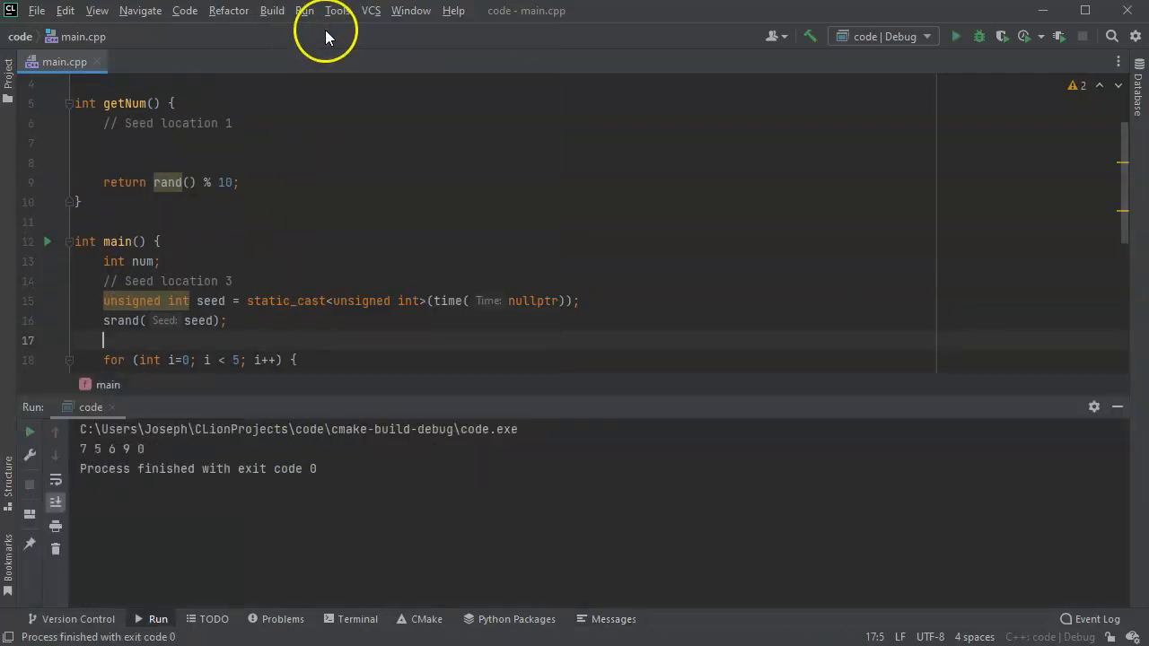
{"action": "mouse_move", "coordinate": [179, 386]}
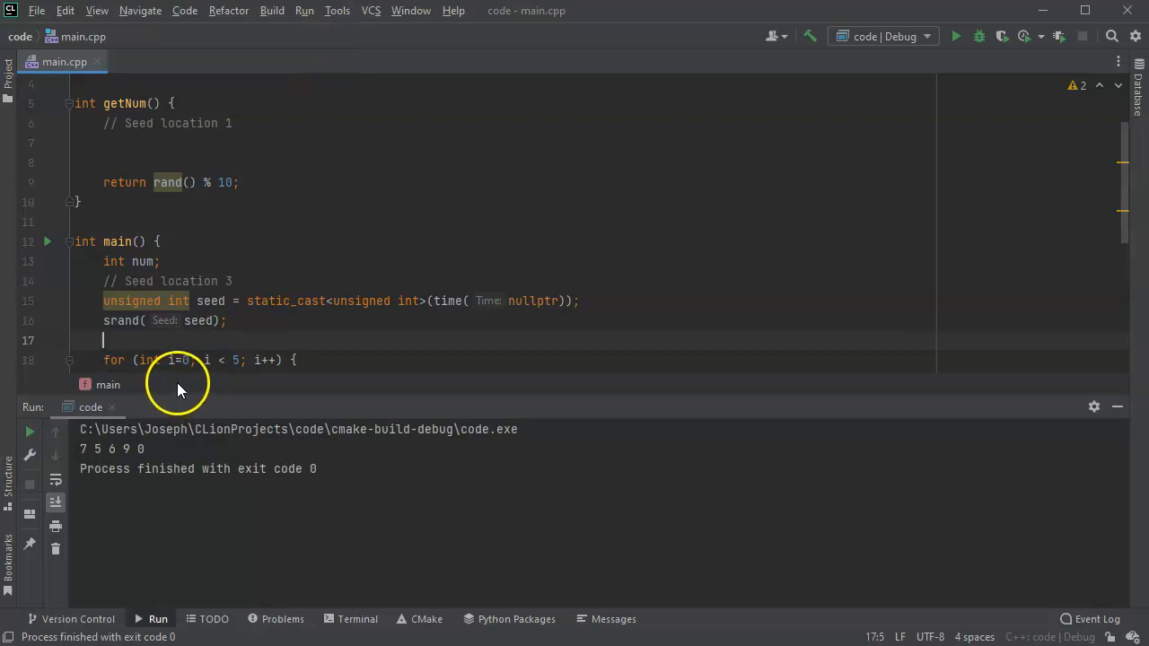
{"action": "left_click", "coordinate": [303, 10]}
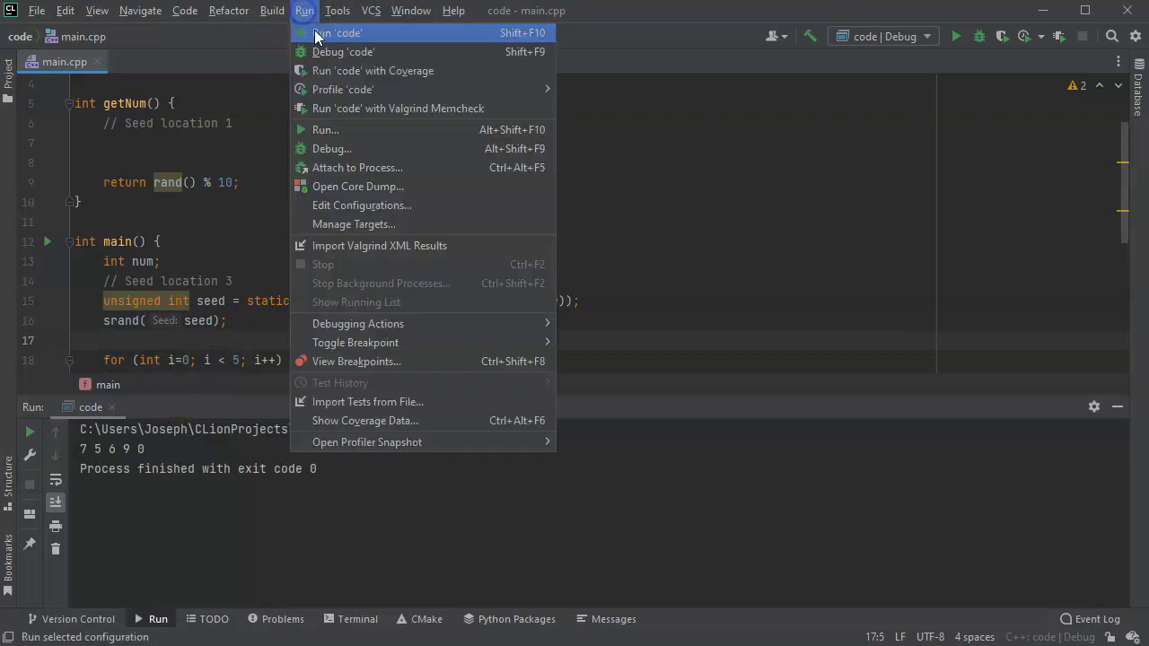
{"action": "left_click", "coordinate": [337, 33]}
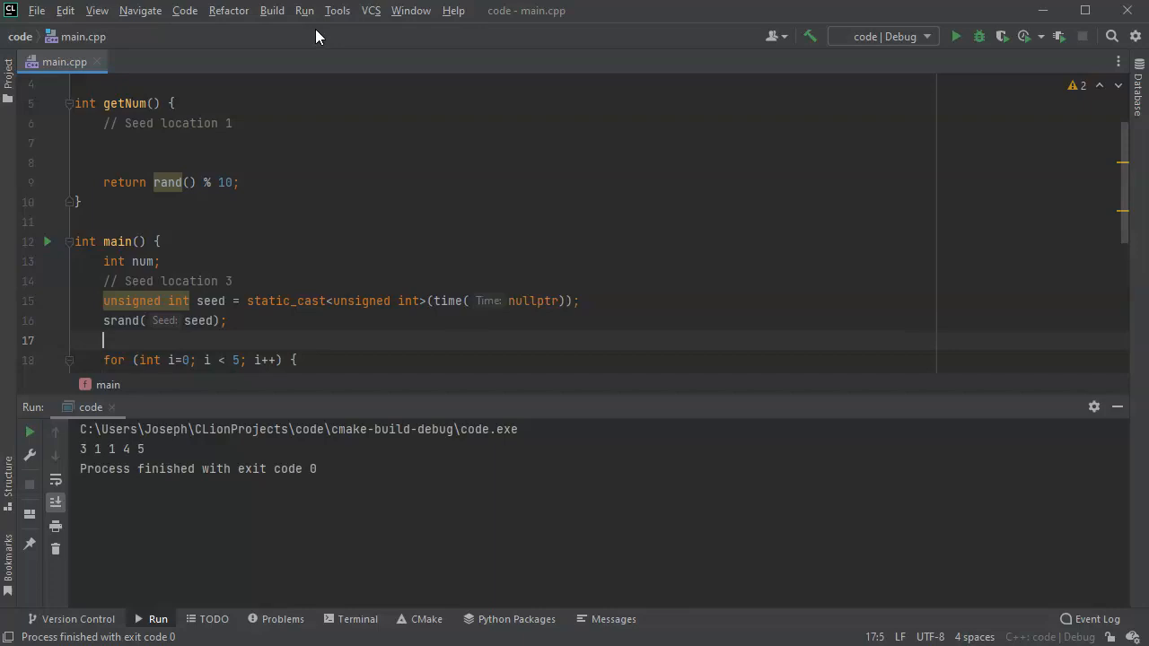
{"action": "left_click", "coordinate": [304, 9]}
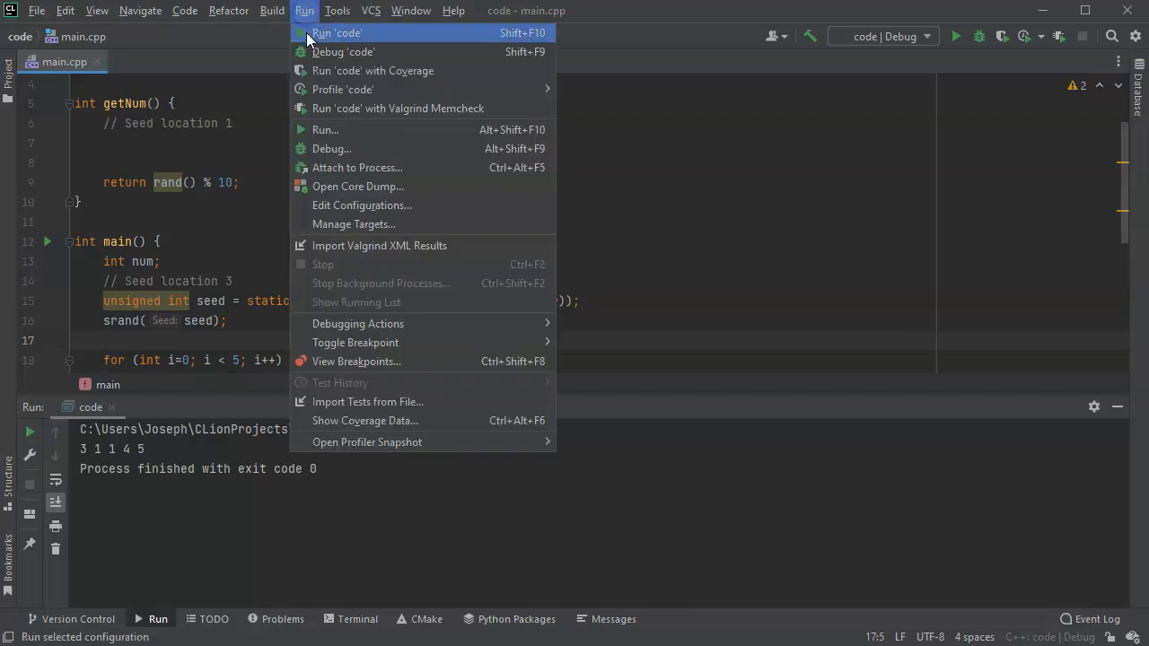
{"action": "left_click", "coordinate": [336, 33]}
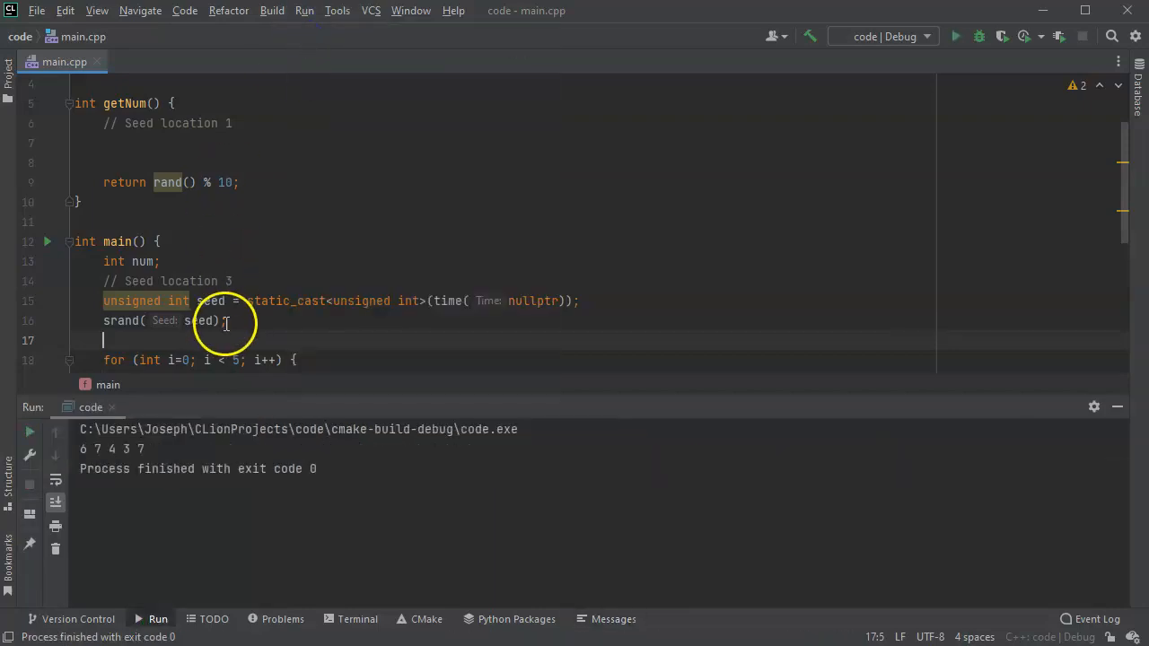
{"action": "mouse_move", "coordinate": [245, 309]}
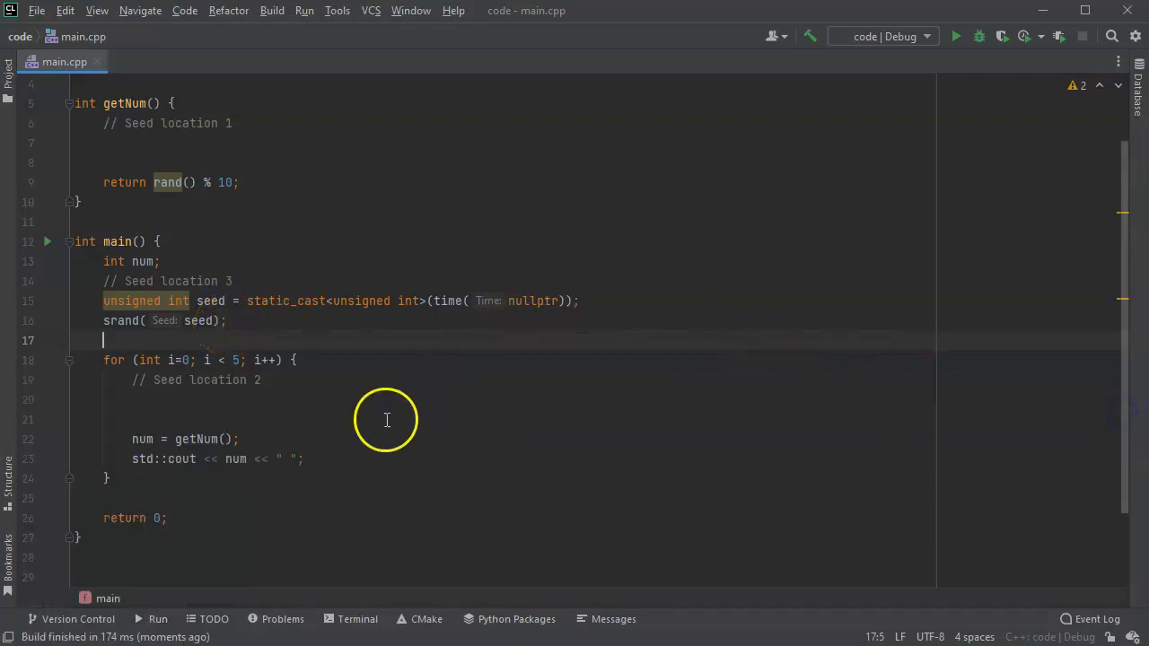
{"action": "mouse_move", "coordinate": [312, 301]}
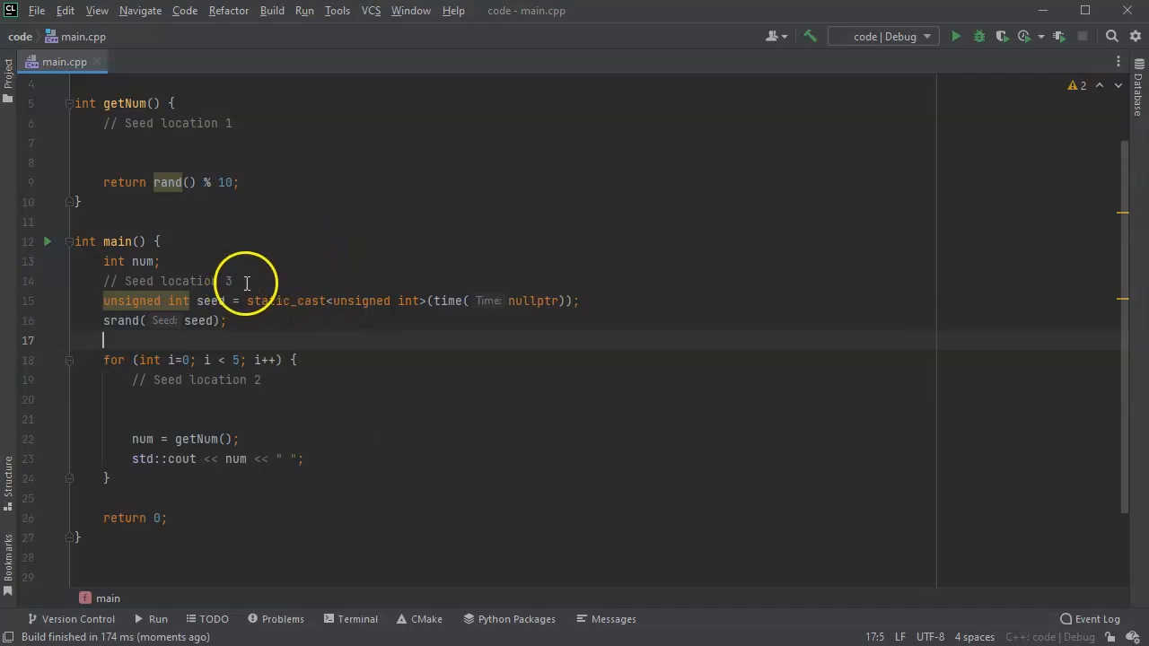
{"action": "mouse_move", "coordinate": [117, 261]}
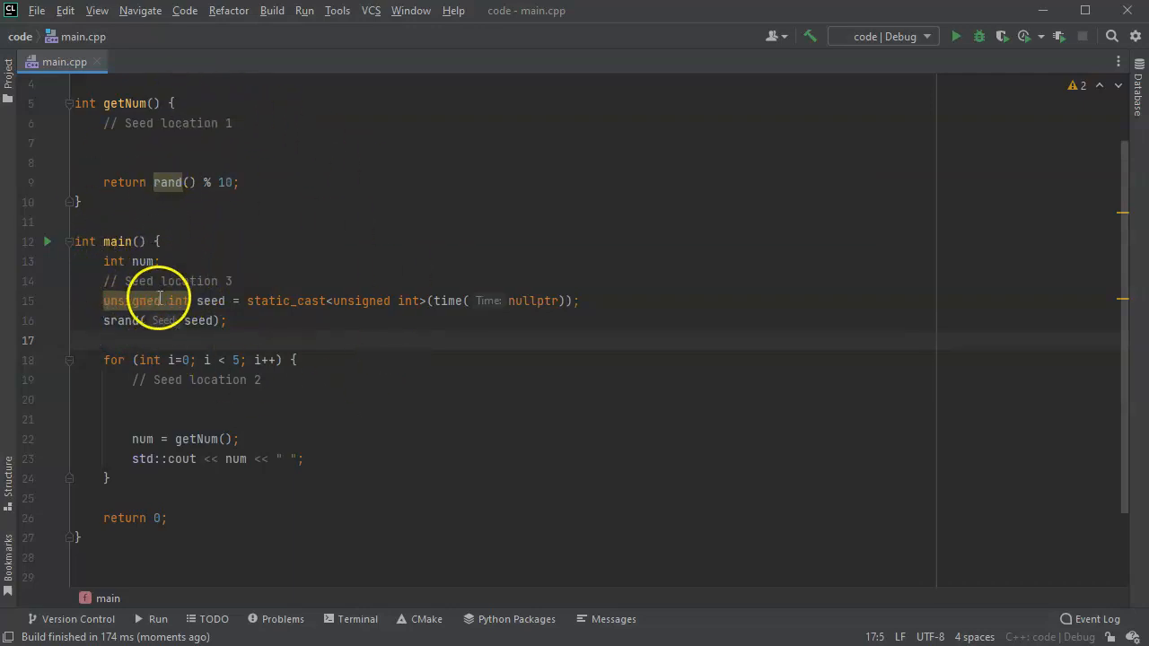
{"action": "mouse_move", "coordinate": [402, 301]}
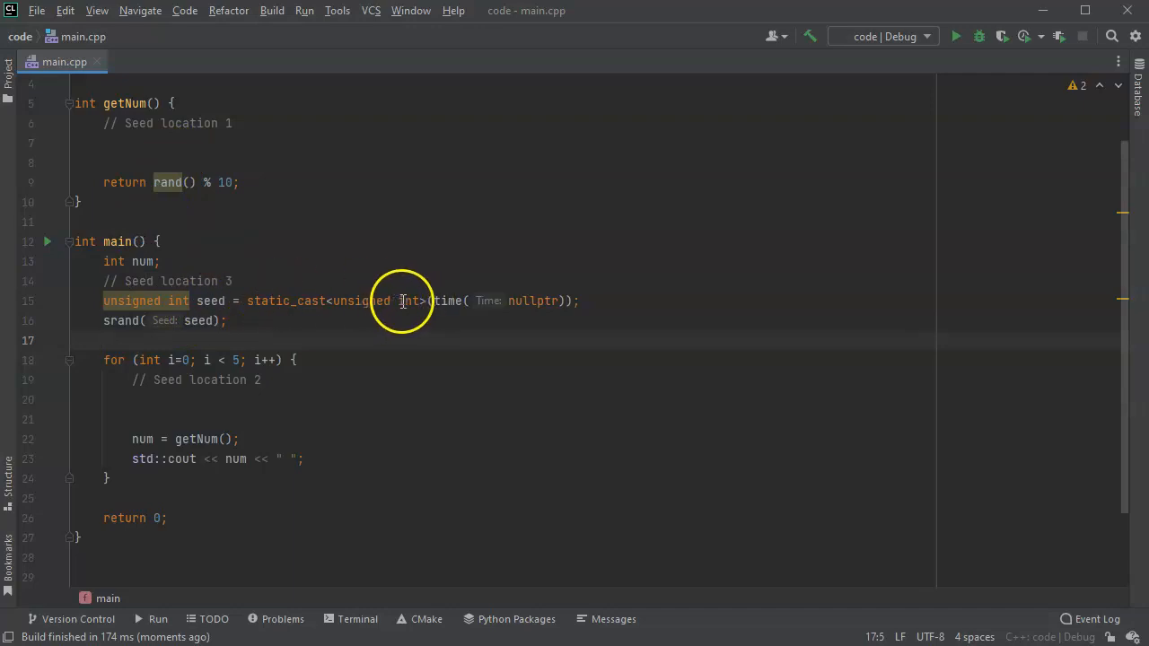